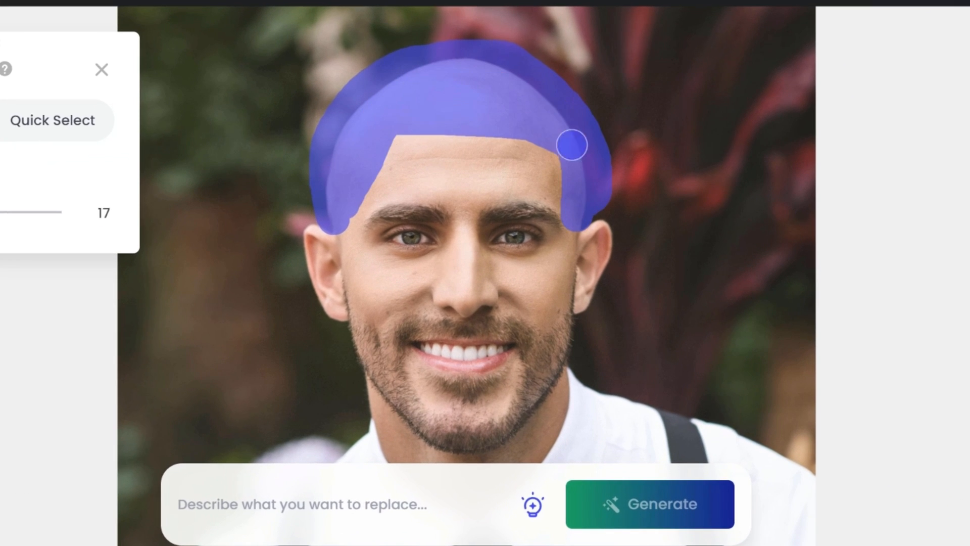
Step: Leave the masked portrait behind and move to a fresh browser tab
type("h")
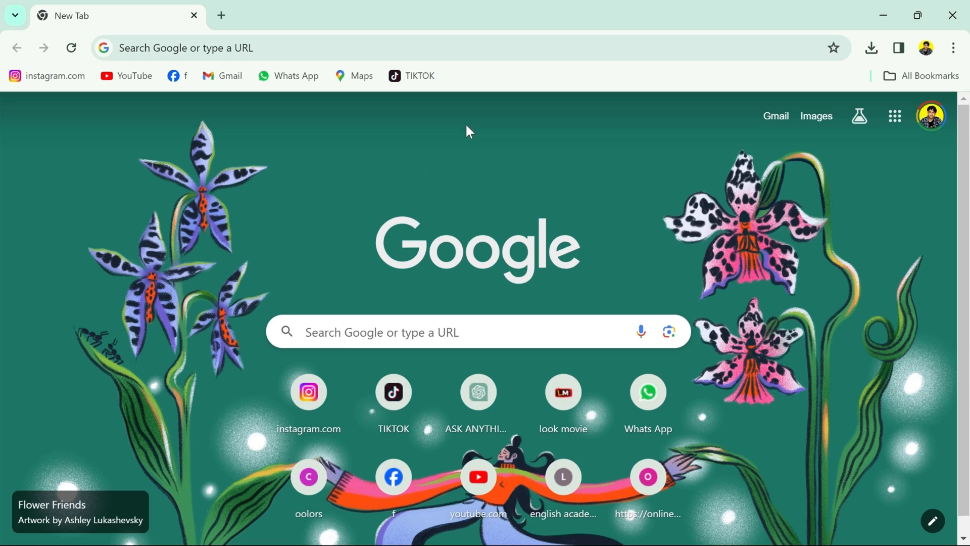
Step: Navigate to fotor.com/ai via the address bar to reach Fotor's AI tools list
left_click(186, 48)
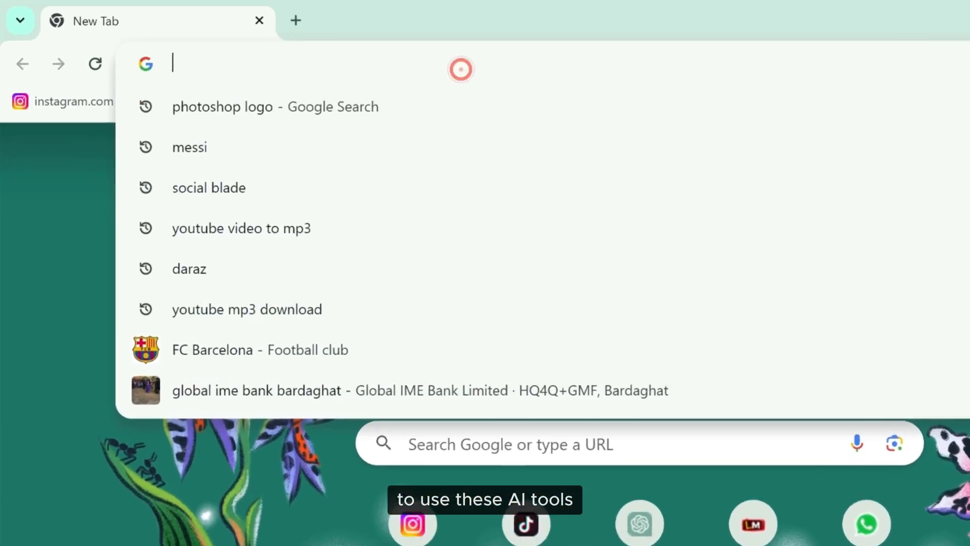
type("fotor.com/ai/")
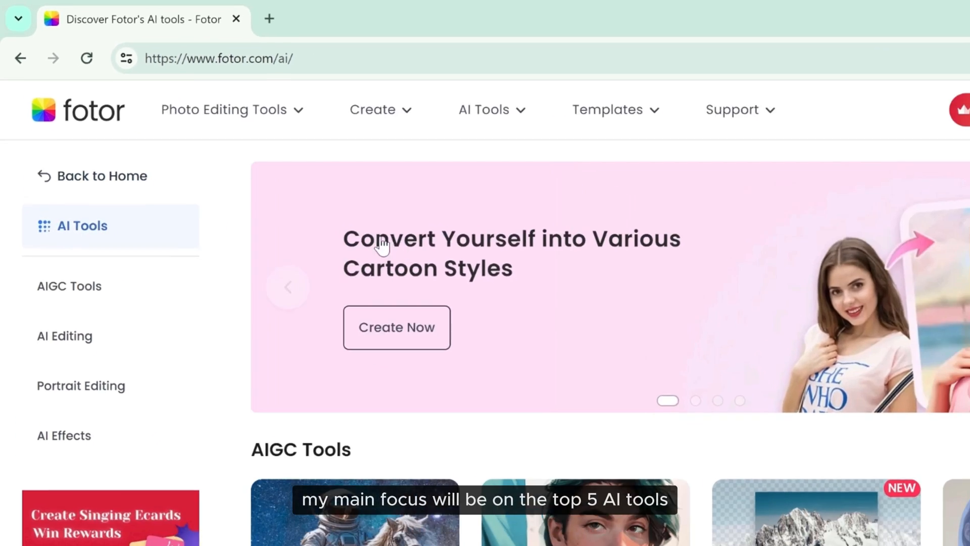
Step: Scroll the AI tools page to reach AI Replace for the bald man's portrait
scroll("down", 3)
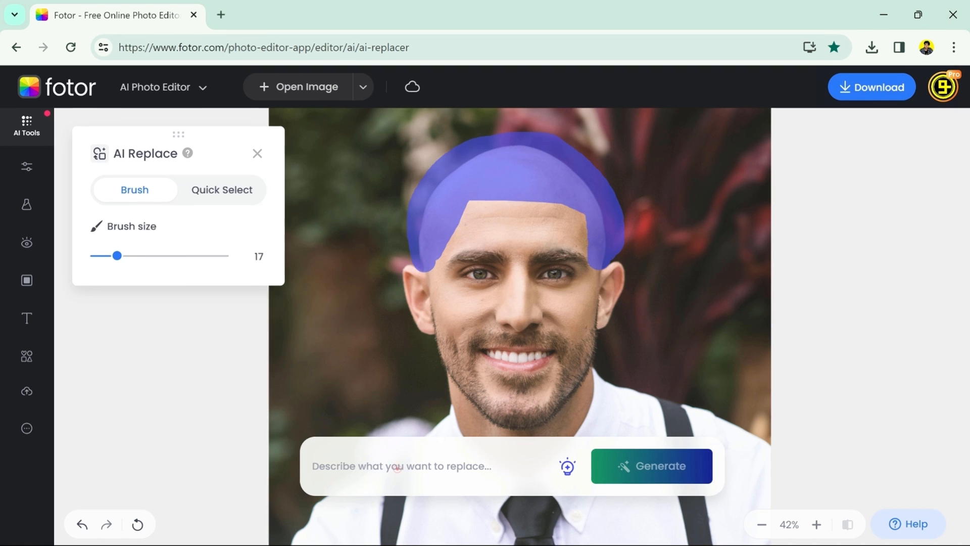
Step: Replace the masked head with 'hair', generate more variations and preview another hairstyle
type("hair")
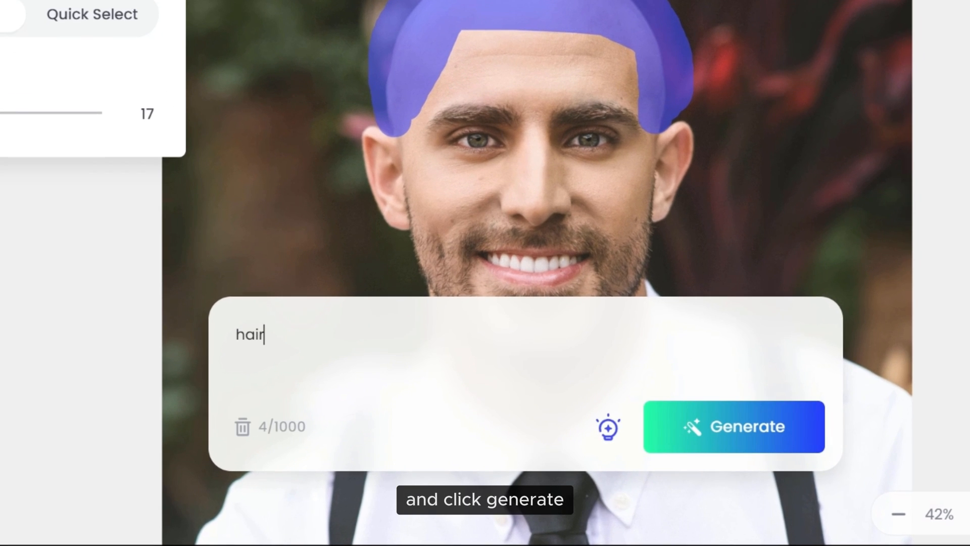
left_click(733, 426)
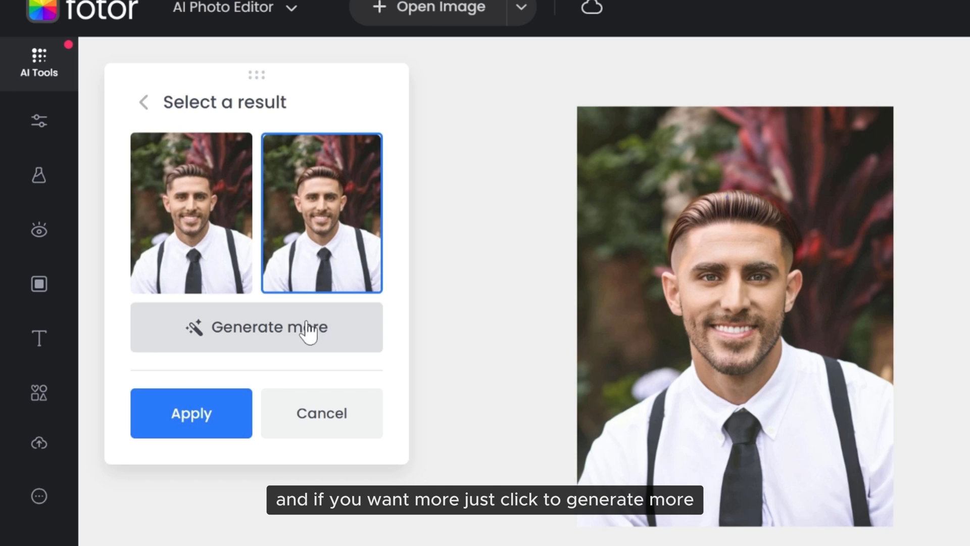
left_click(256, 327)
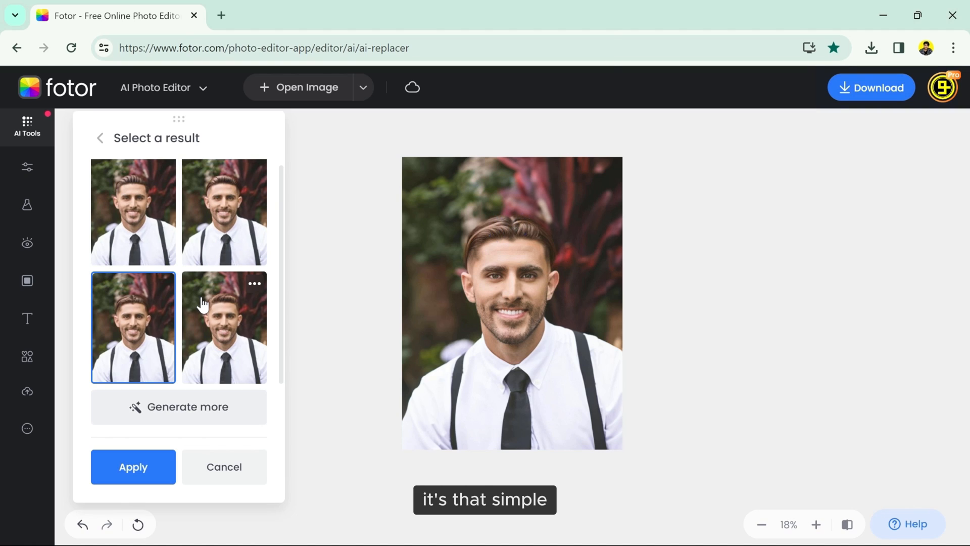
left_click(224, 326)
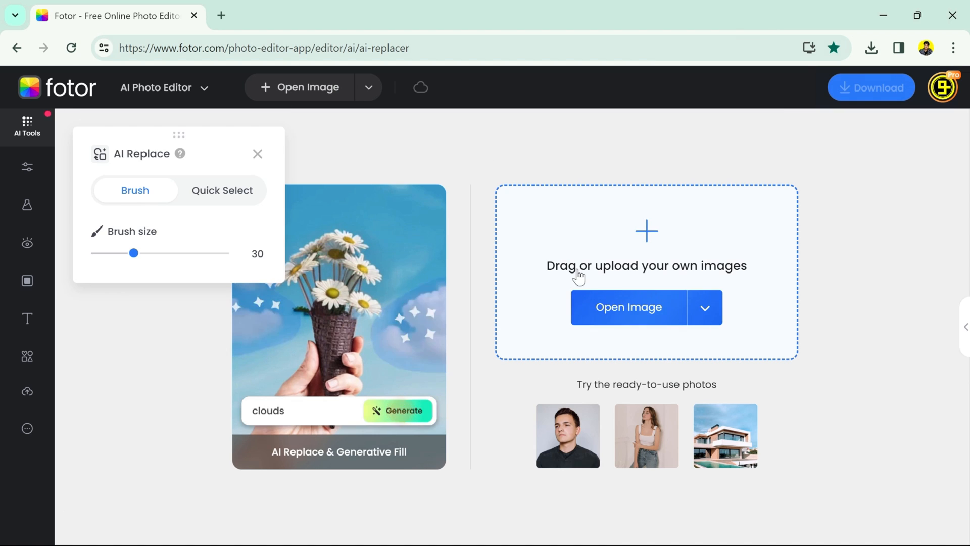
Step: Load the woman-in-beige-sweater photo and brush her sweater as the replace mask
left_click(627, 307)
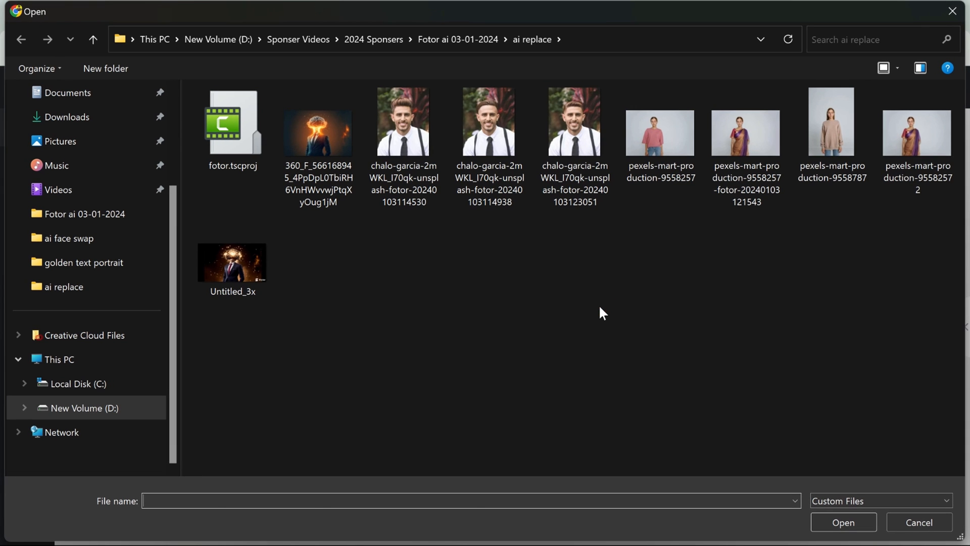
left_click(832, 121)
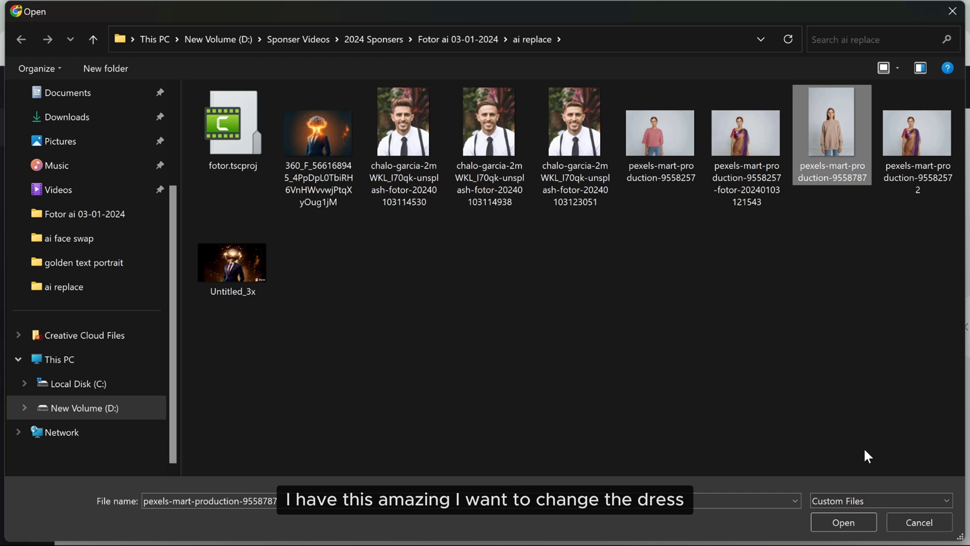
left_click(842, 521)
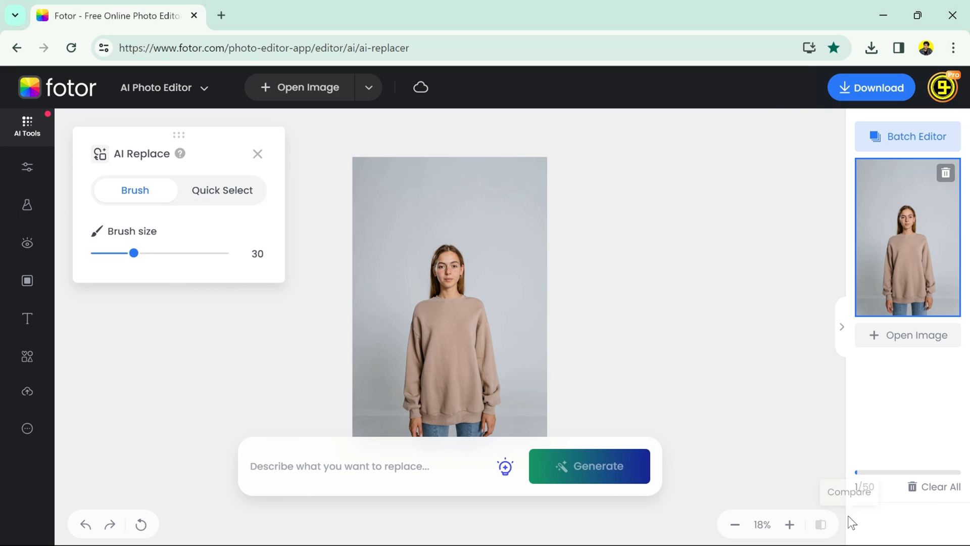
left_click(789, 525)
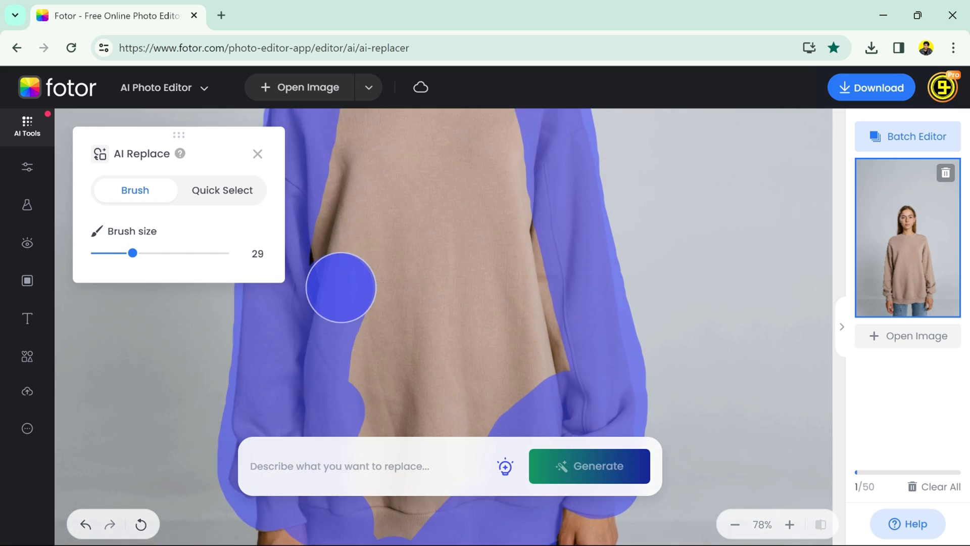
left_click(734, 524)
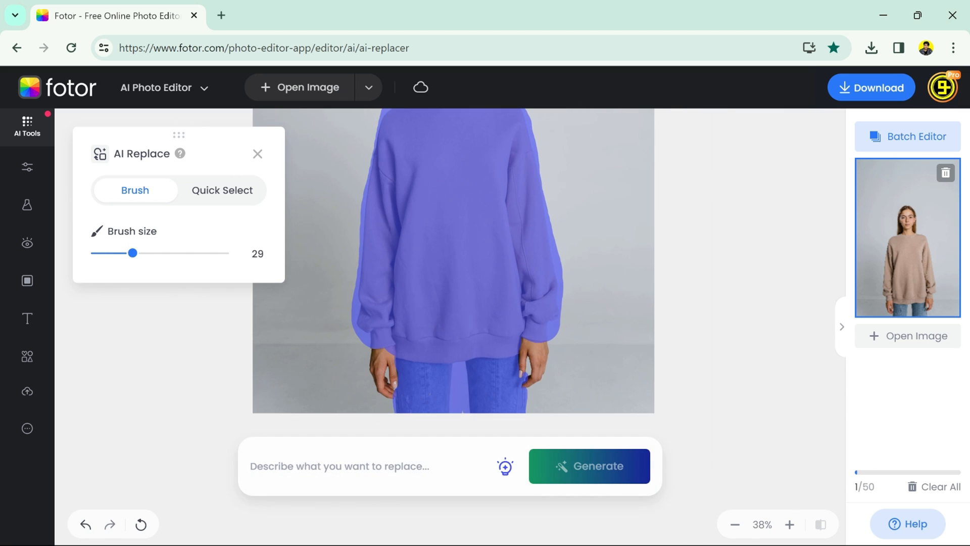
Step: Generate an 'empire line dress' over the sweater and keep the darker brown result
type("empire line")
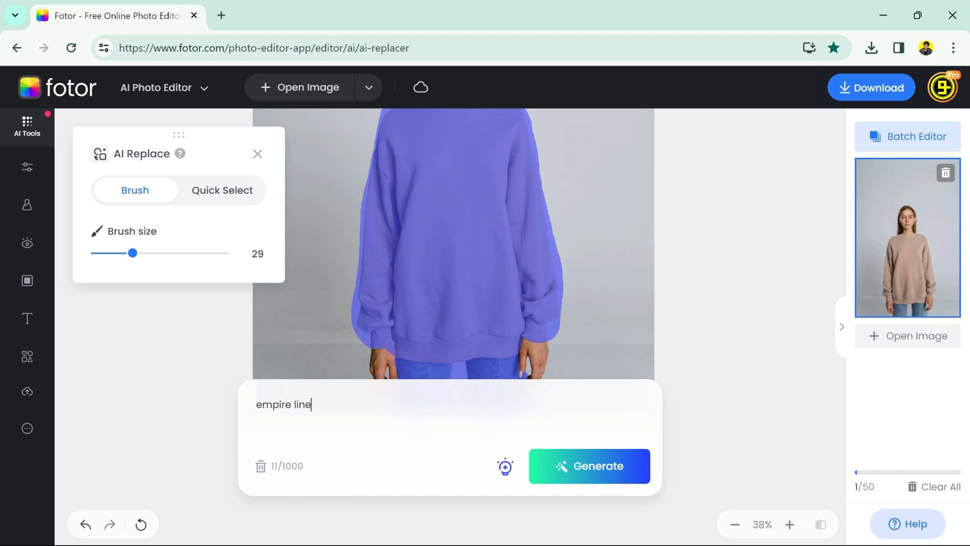
type("dress")
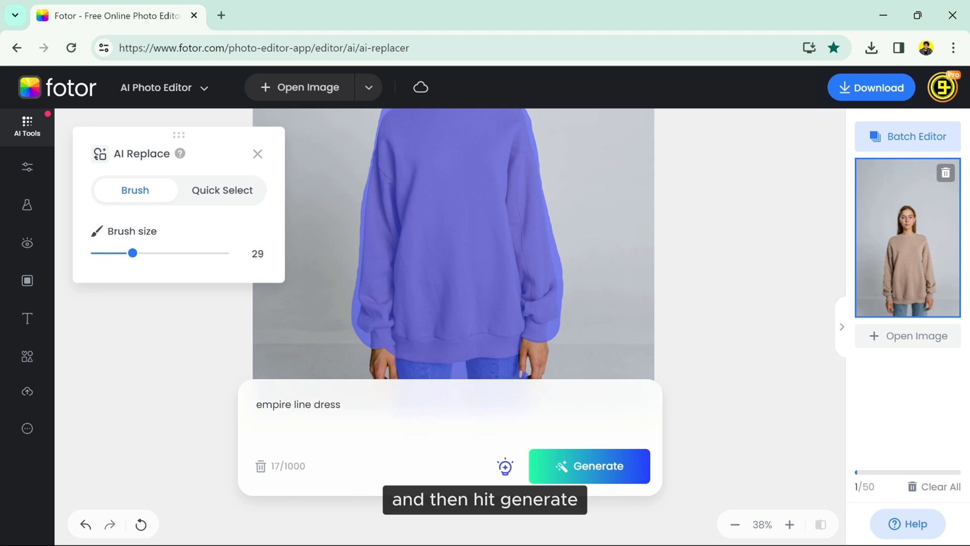
left_click(588, 466)
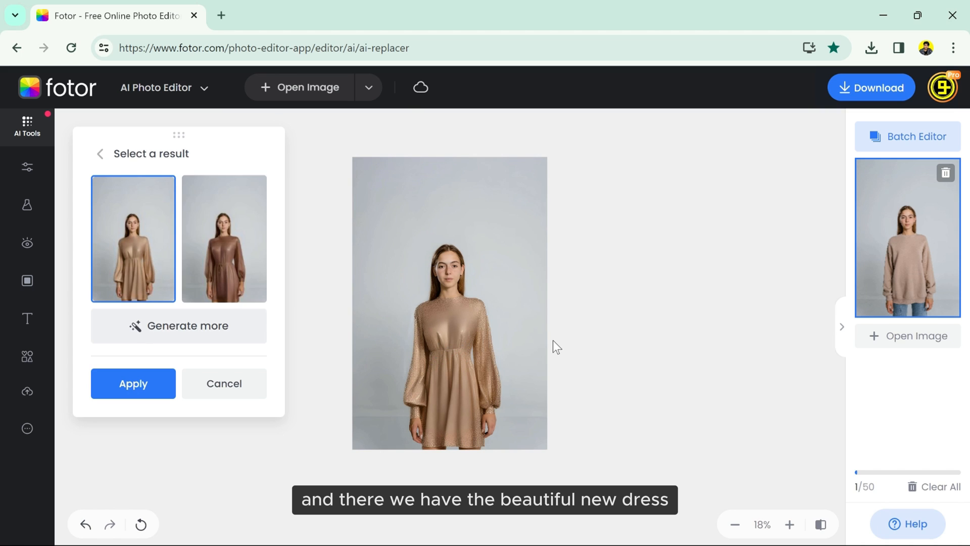
left_click(224, 238)
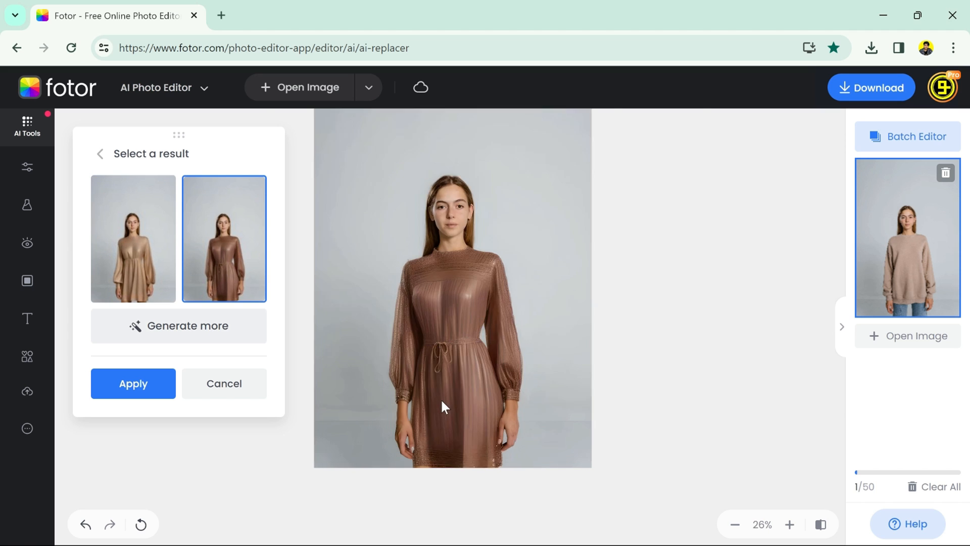
left_click(133, 238)
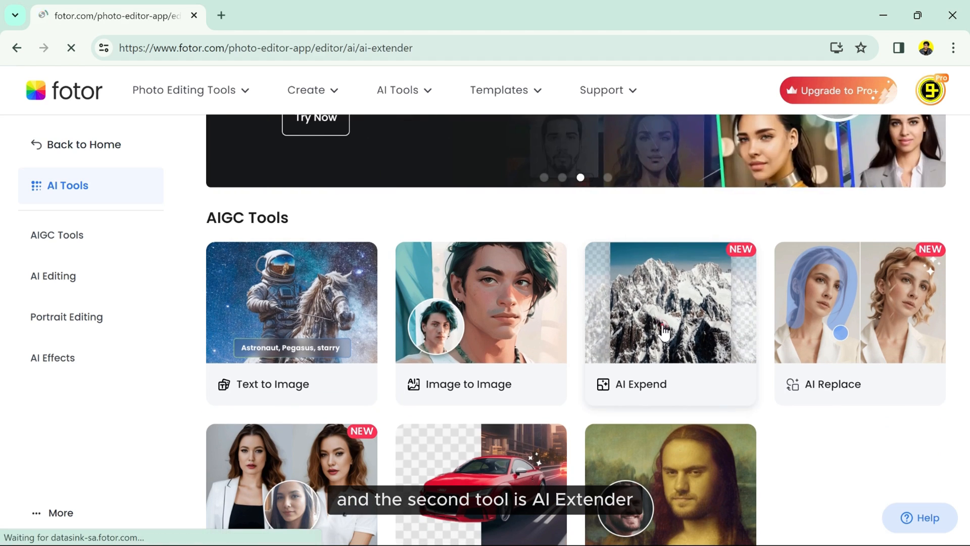
Step: Load the beach photo into AI Expand with a custom 1920×1080 output size
left_click(669, 302)
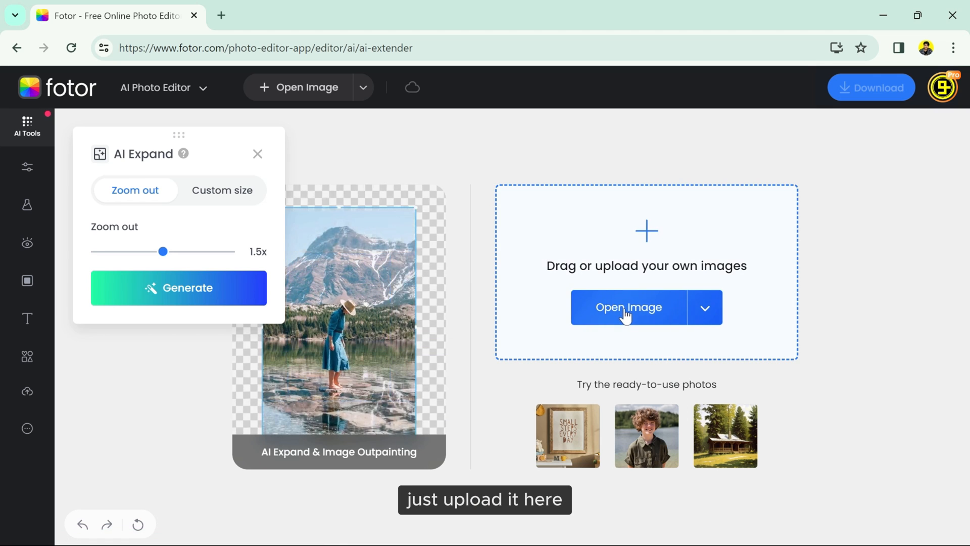
left_click(628, 307)
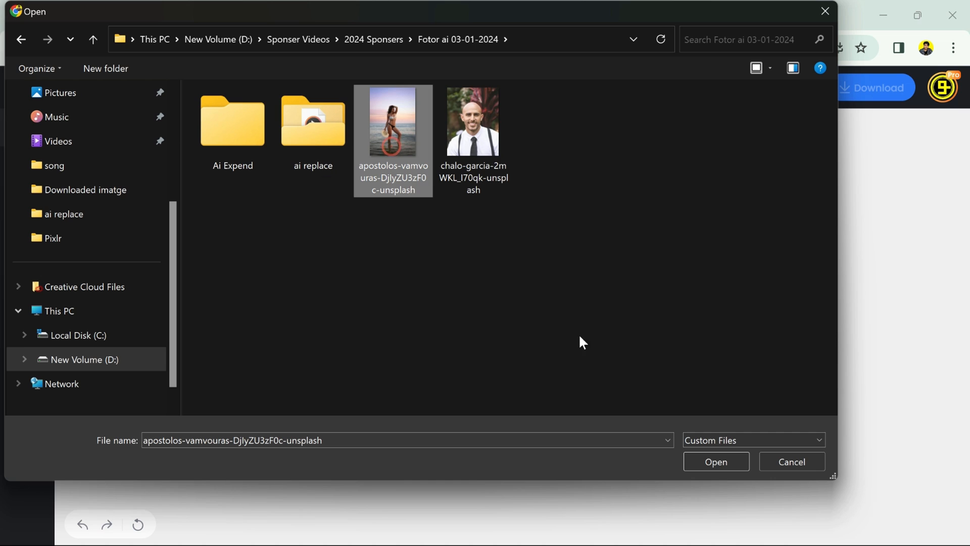
left_click(715, 460)
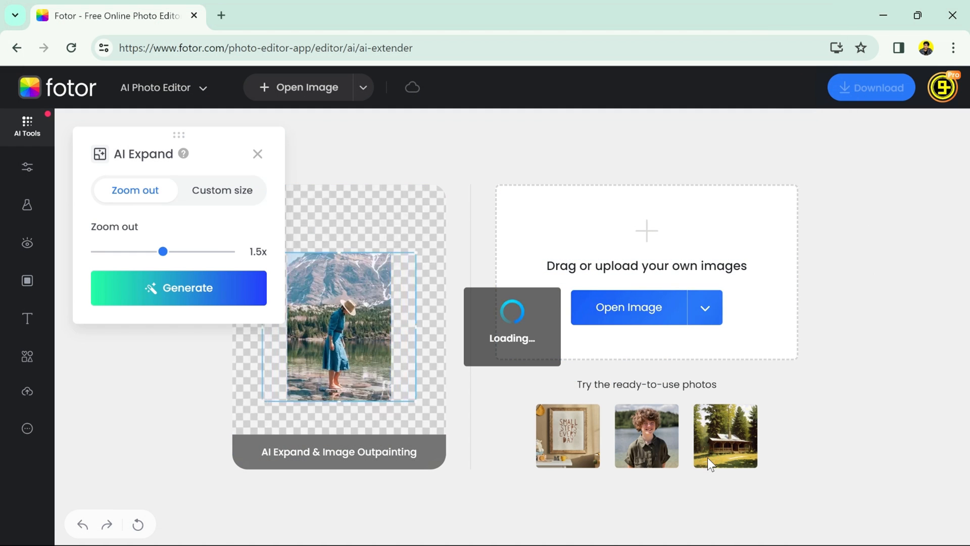
left_click(221, 190)
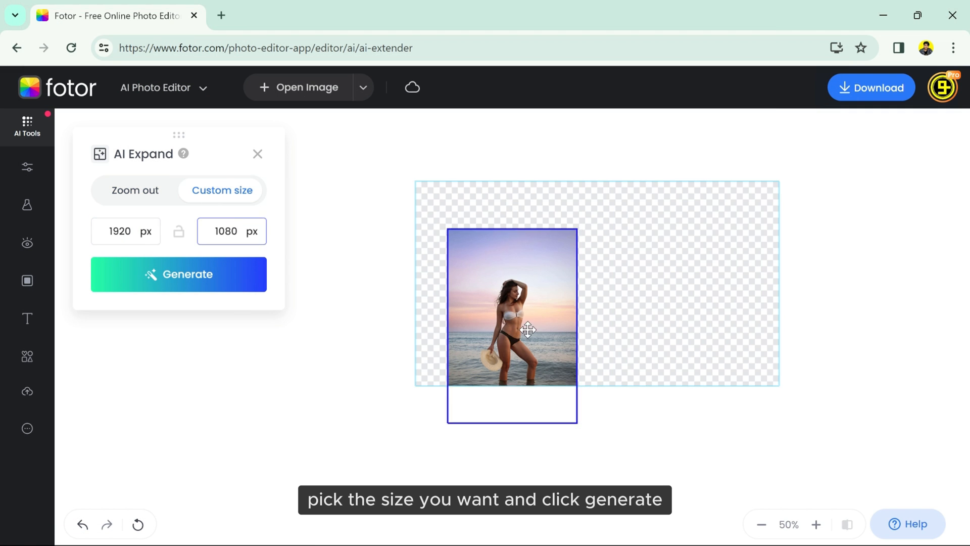
Step: Generate the widened beach scene plus extra variations, then start picking another photo
left_click(178, 274)
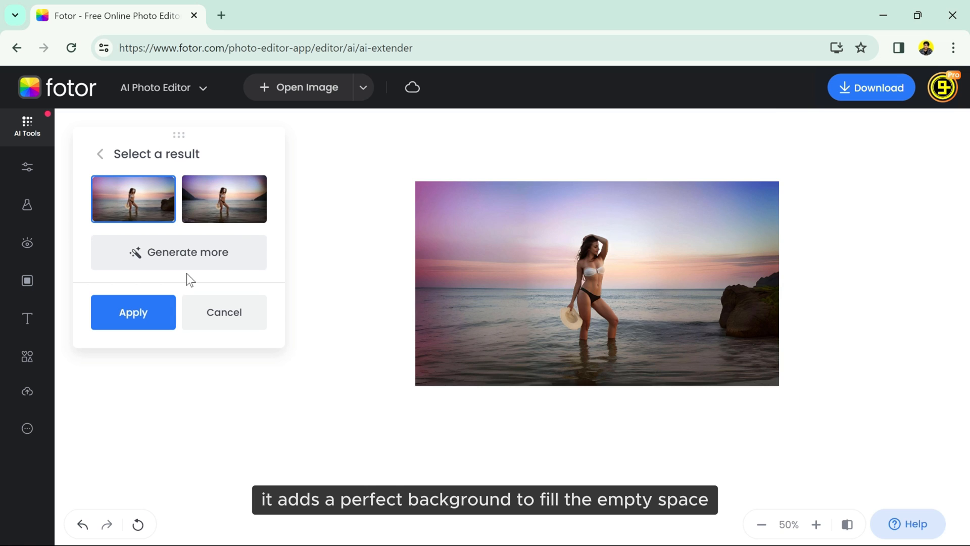
left_click(178, 251)
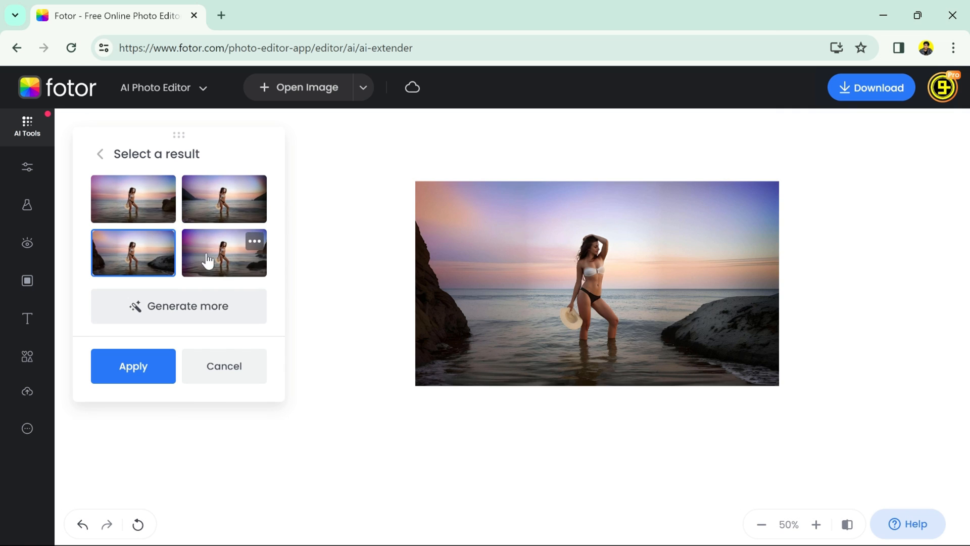
left_click(305, 87)
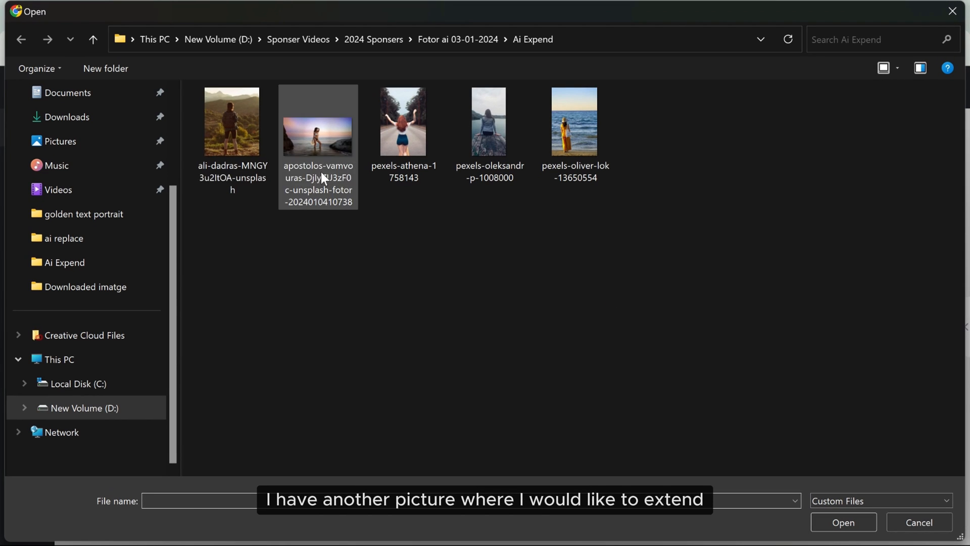
Step: Expand the hiker-on-hillside photo and preview the second filled result
double_click(319, 122)
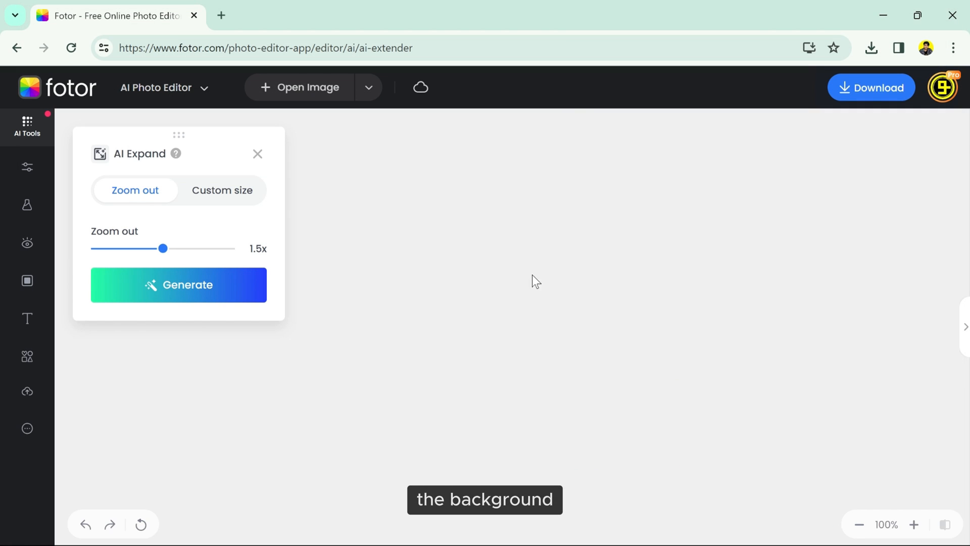
left_click(178, 285)
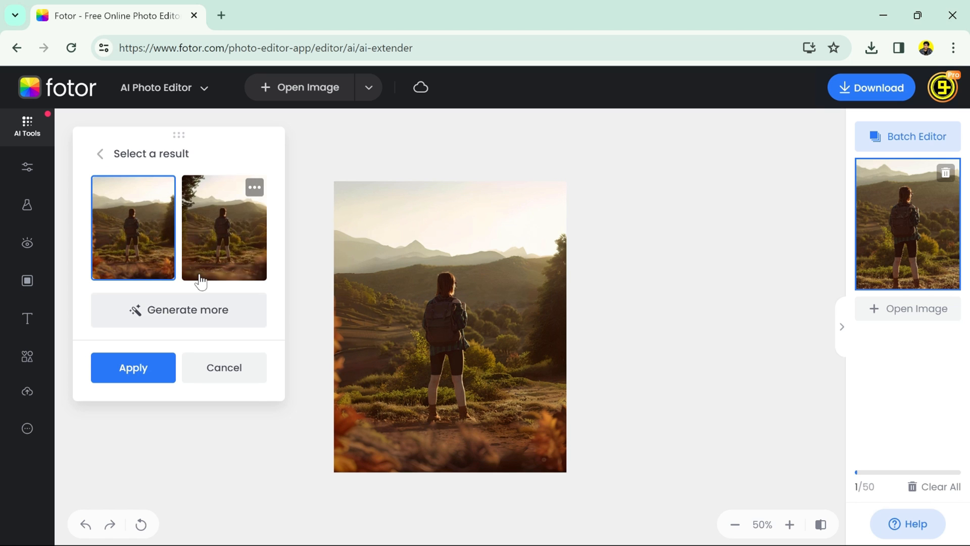
left_click(225, 227)
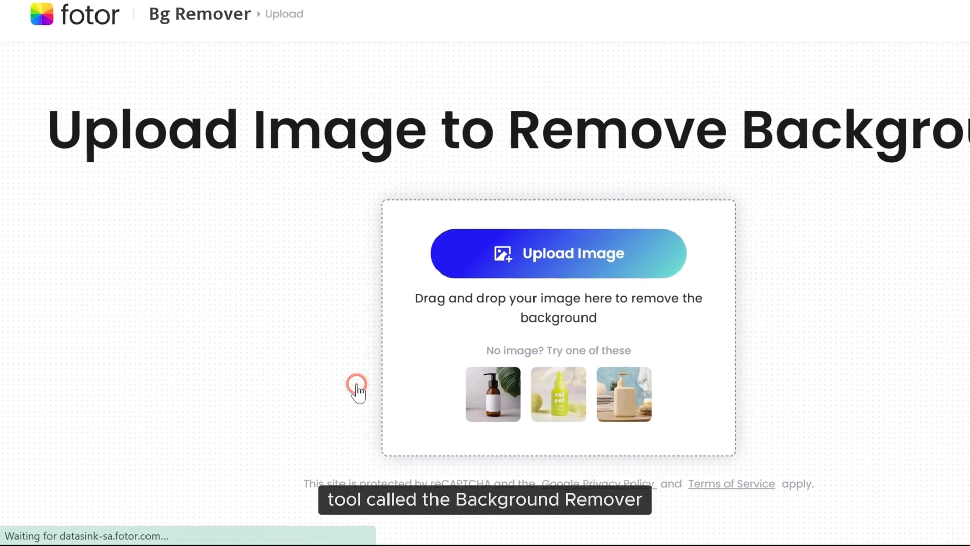
Step: Upload the s-l1200 perfume bottle photo for background removal and switch to AI backgrounds
left_click(558, 253)
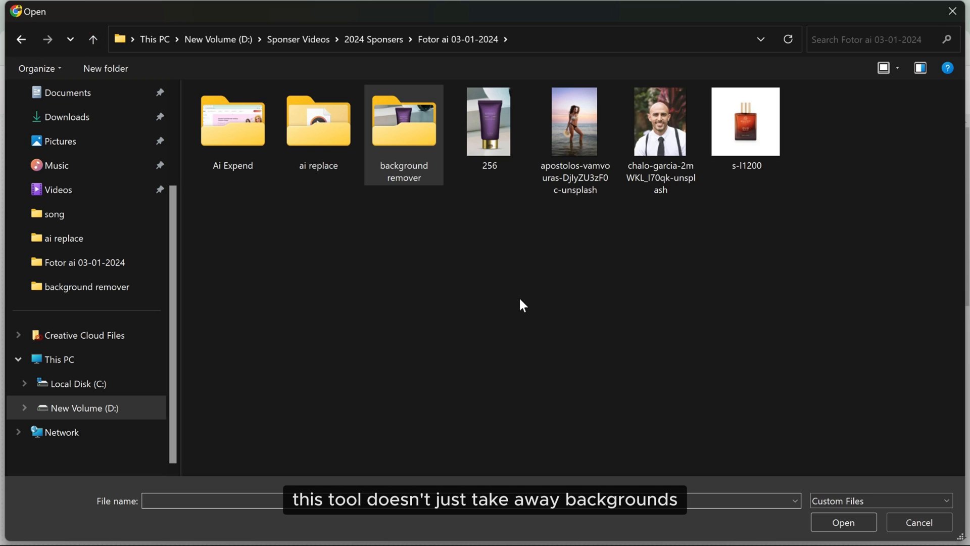
left_click(744, 121)
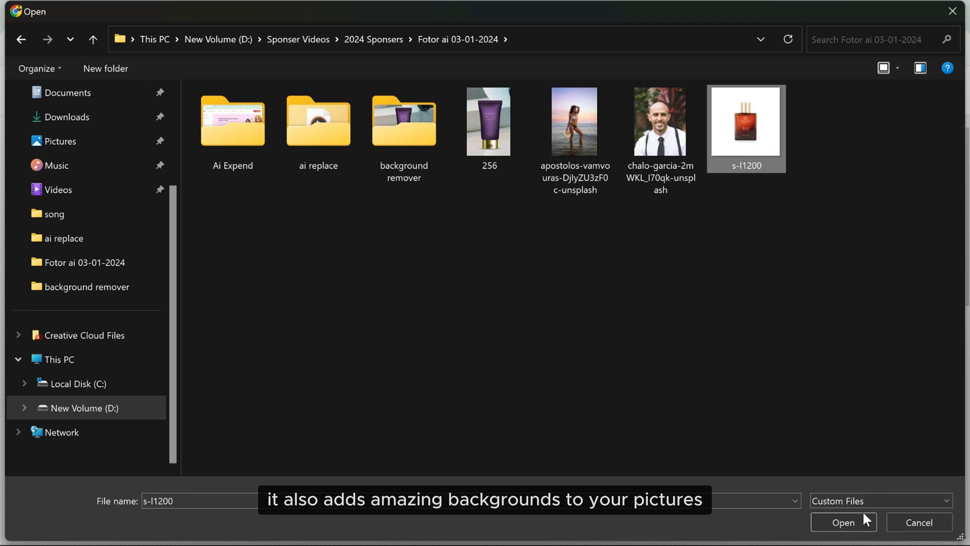
left_click(842, 522)
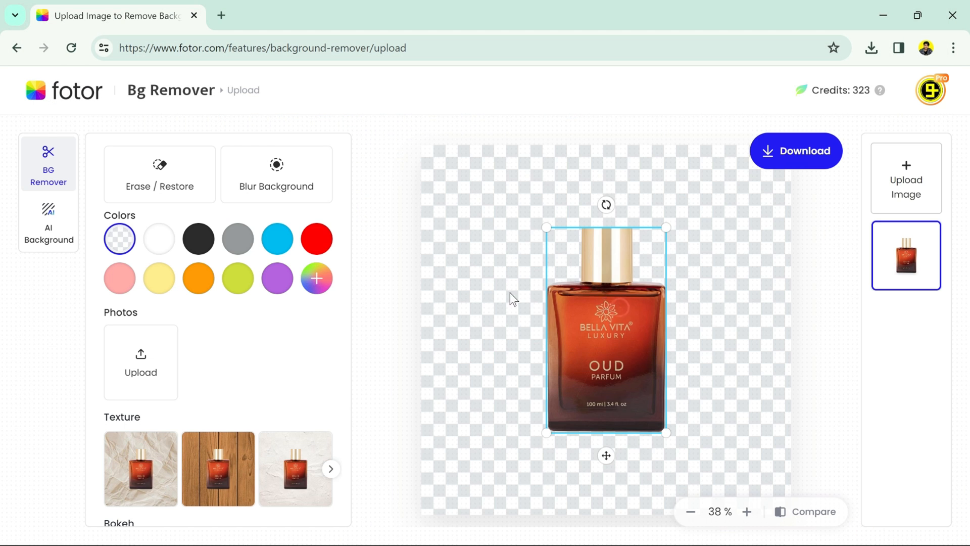
scroll("down", 3)
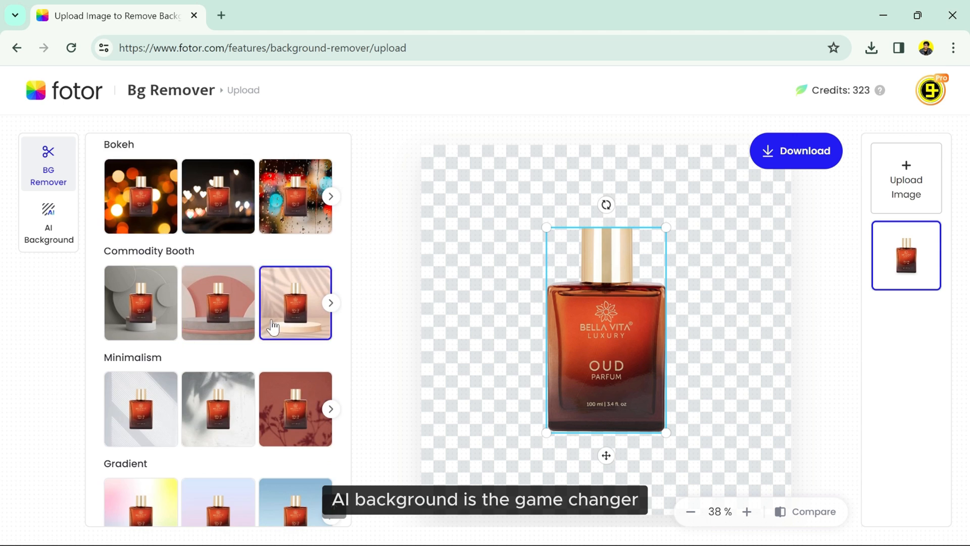
left_click(47, 224)
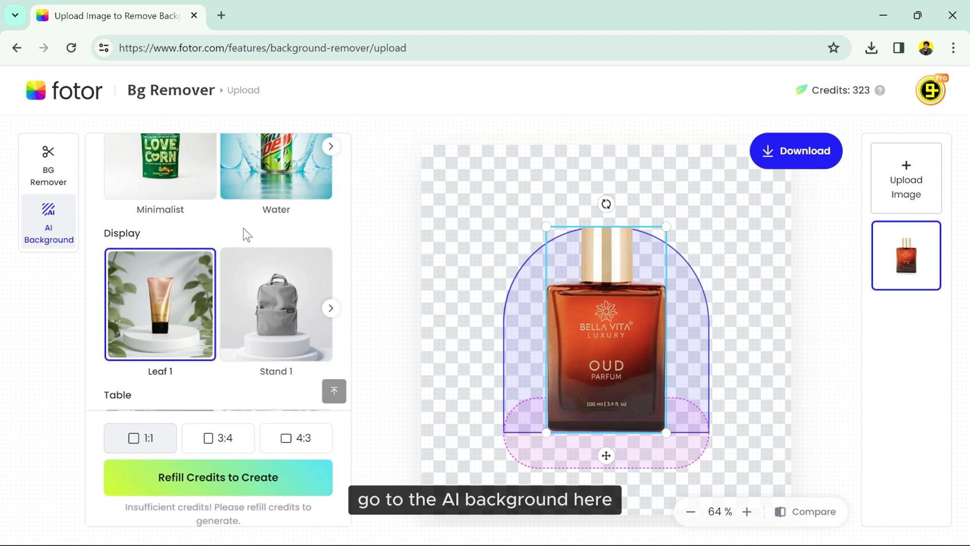
Step: Pick the Window scene from the Table backdrops and create AI product shots of the bottle
left_click(276, 304)
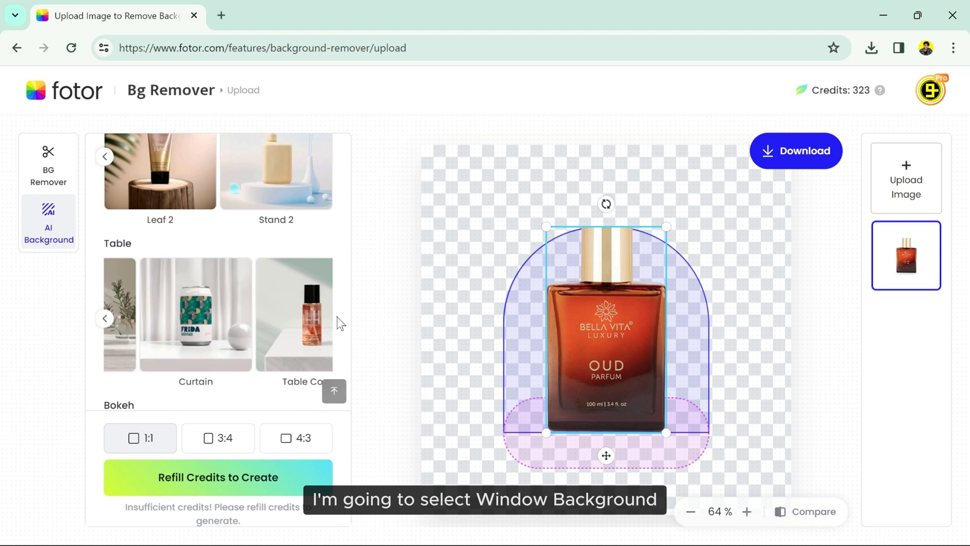
left_click(275, 313)
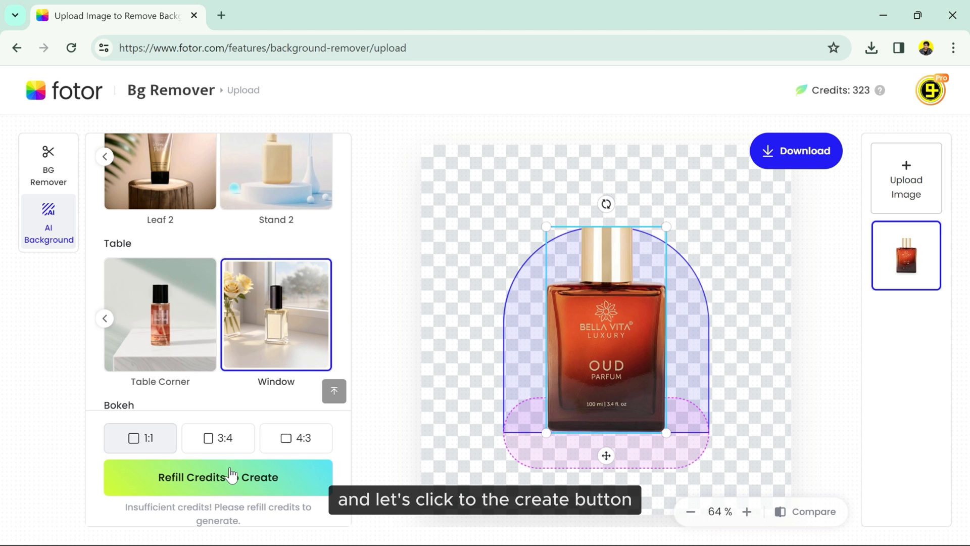
left_click(217, 477)
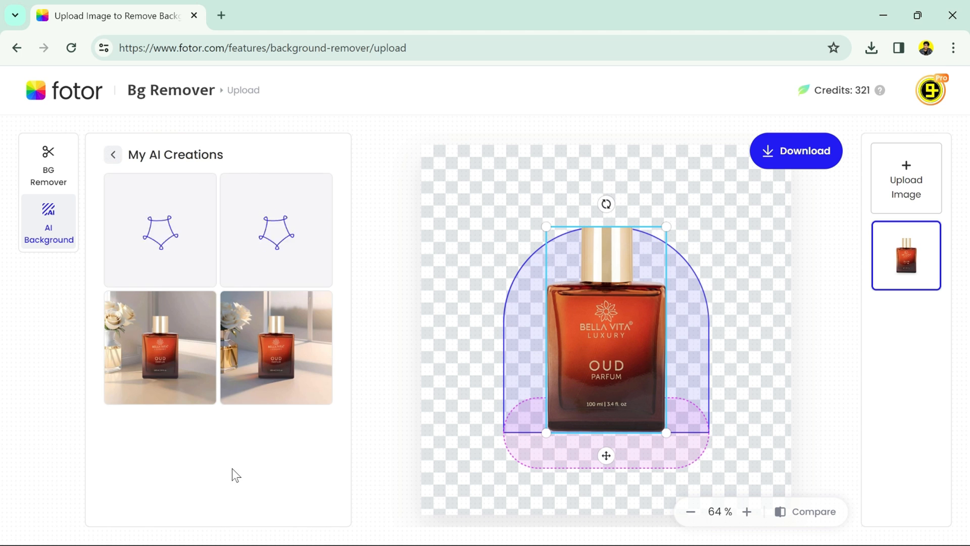
left_click(159, 229)
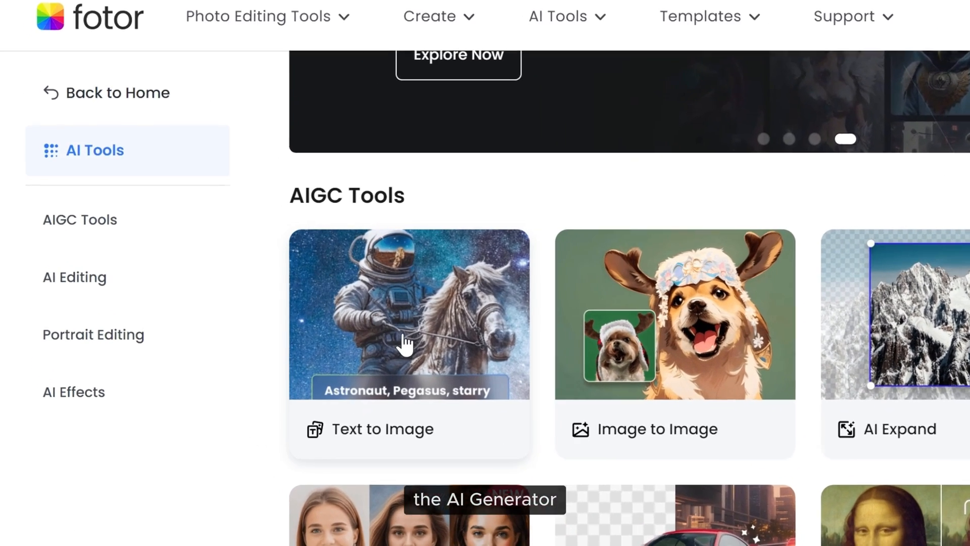
Step: Enter the 'octane render of cyberpunk batman by tsutomu nihei' ornate golden prompt in Text to Image
left_click(409, 312)
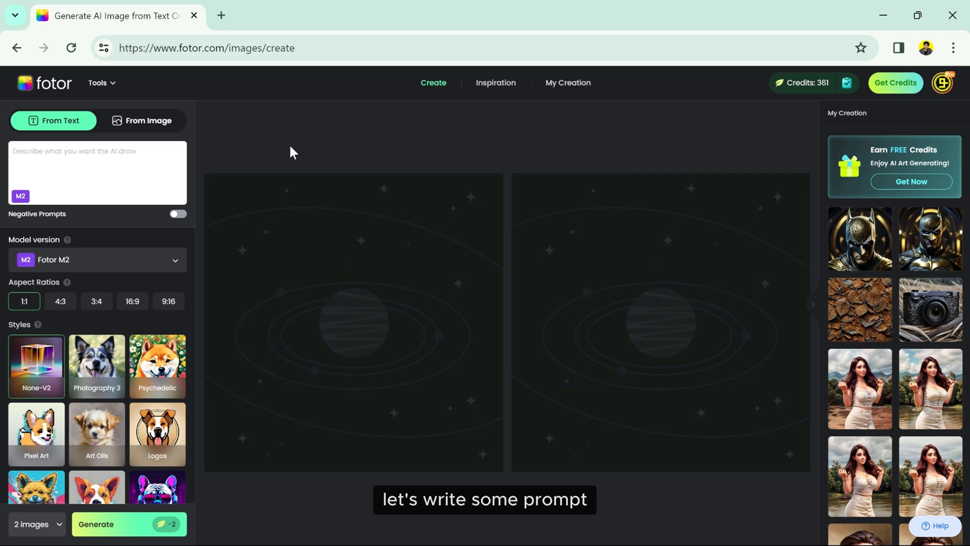
type("octane render of cyberpunk batman by")
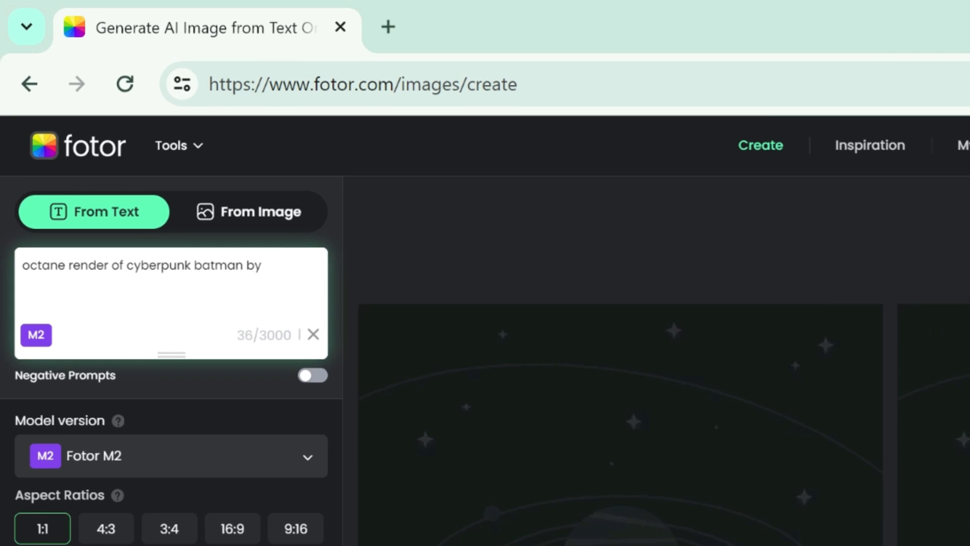
type("tsutomu nihei, looking at the camera, (chorme silk with intricate ornate weaved golden filiegree)")
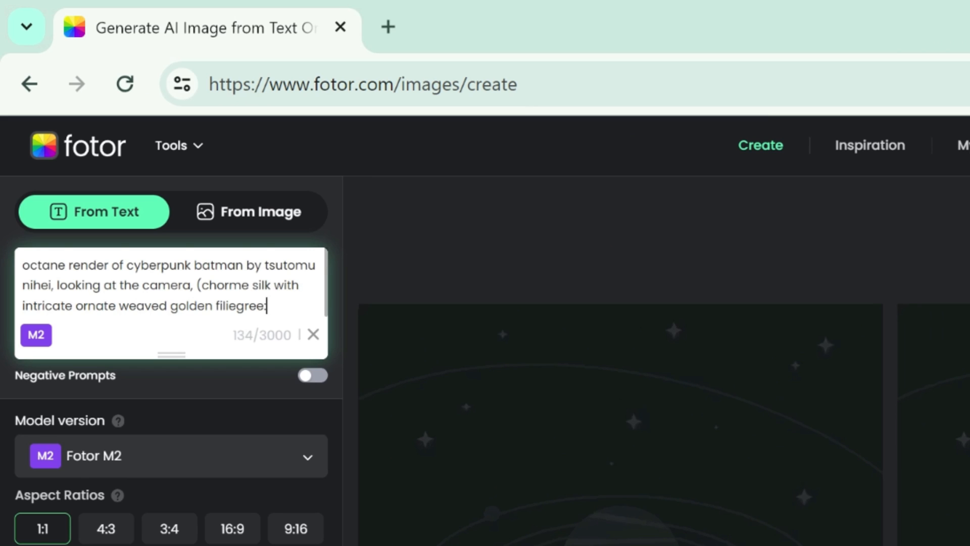
type(":1.4), highly ornate, dark mysterious bacg")
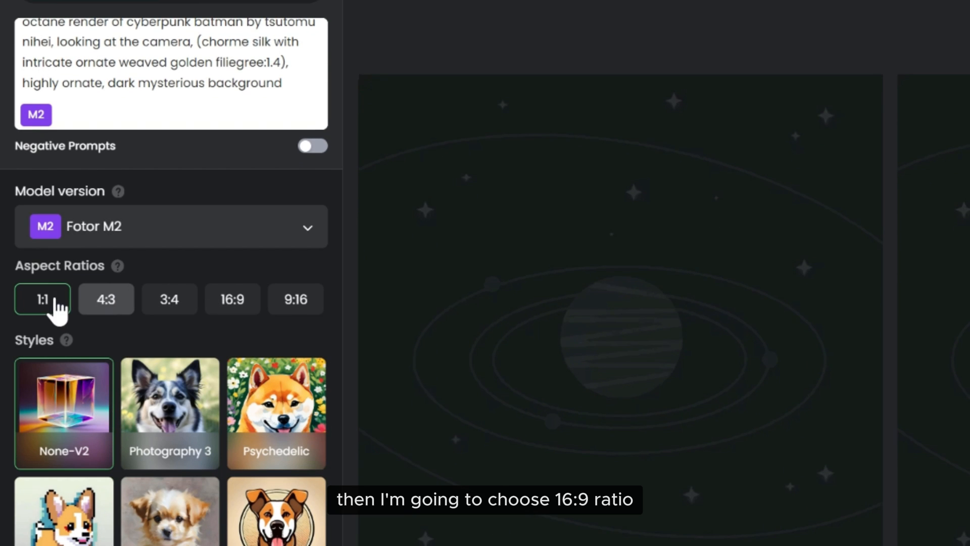
Step: Generate 4 images in 16:9 with the Photography 3 style
left_click(233, 299)
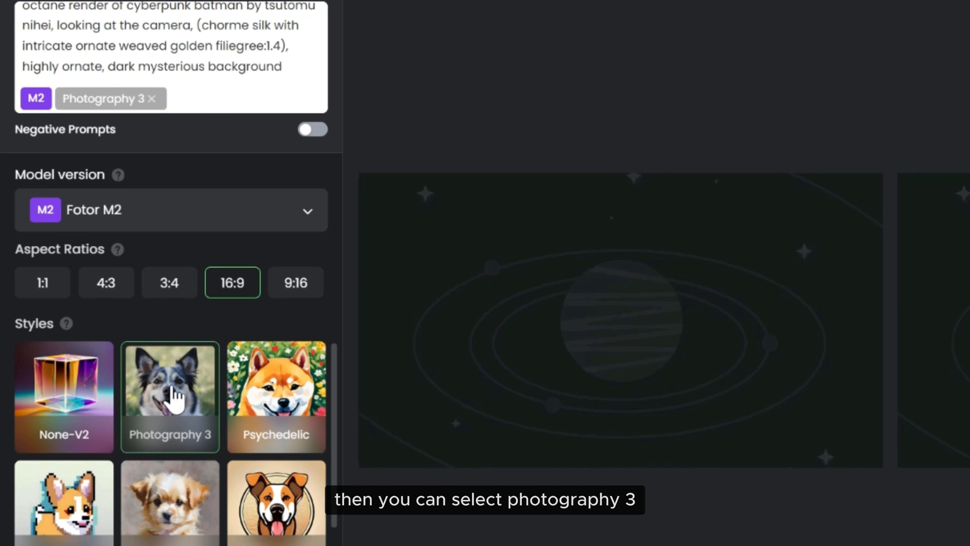
left_click(59, 484)
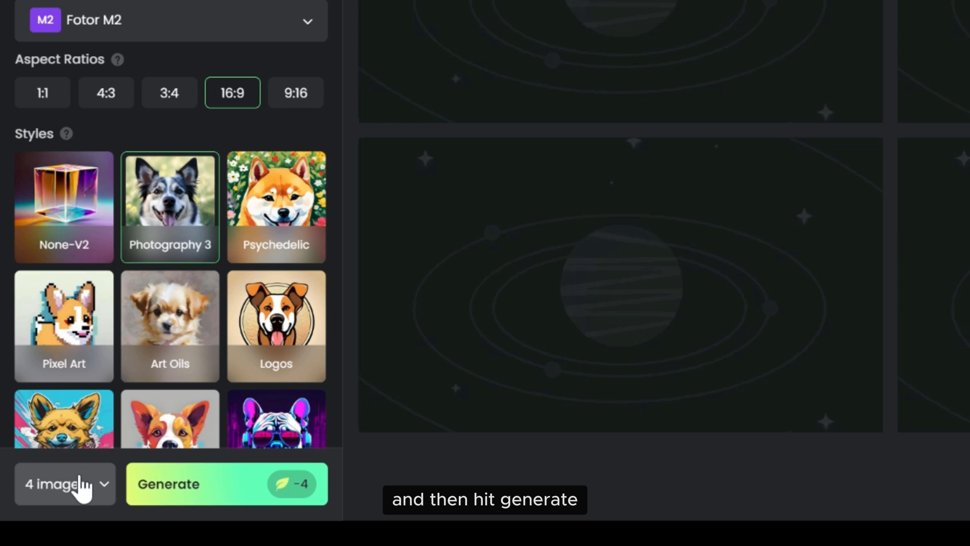
left_click(226, 484)
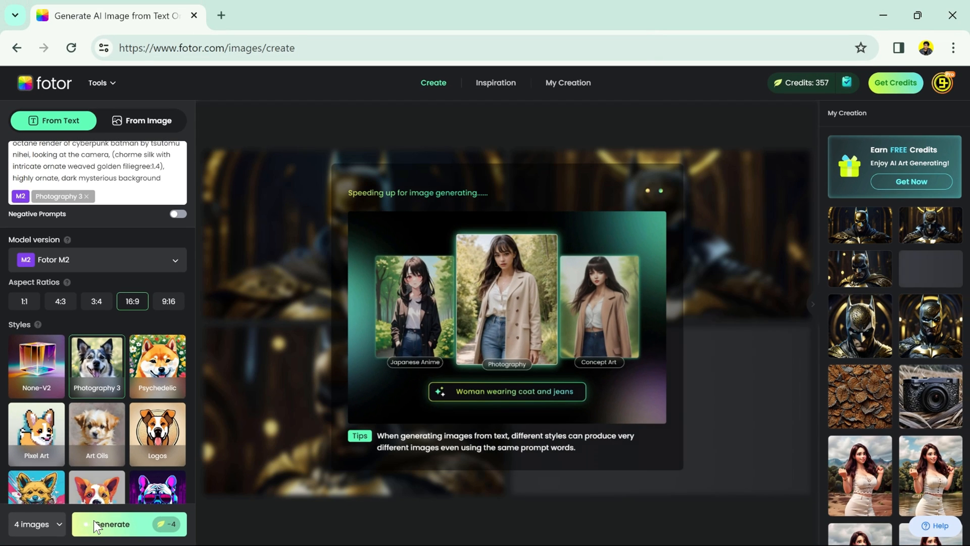
left_click(123, 523)
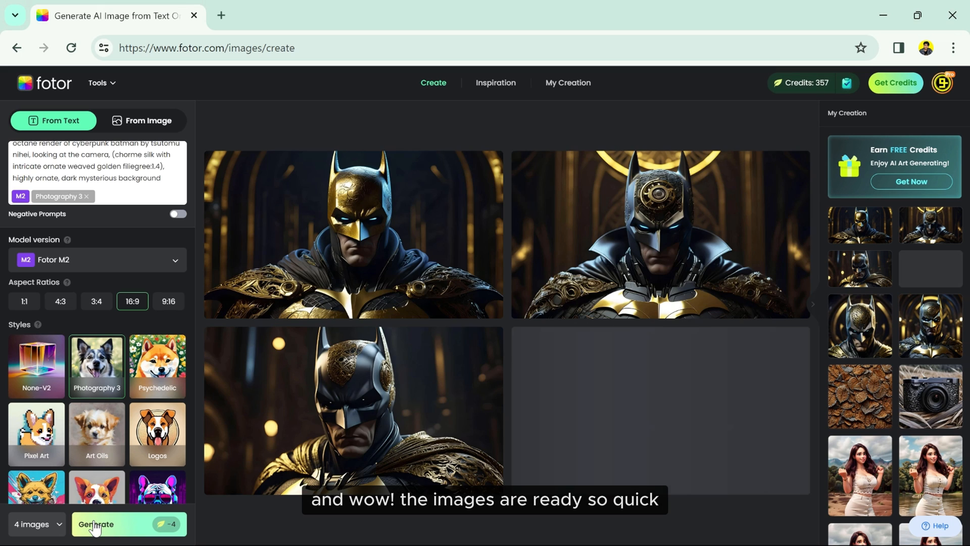
Step: Browse the enlarged Batman results, then clear the prompt box
left_click(353, 235)
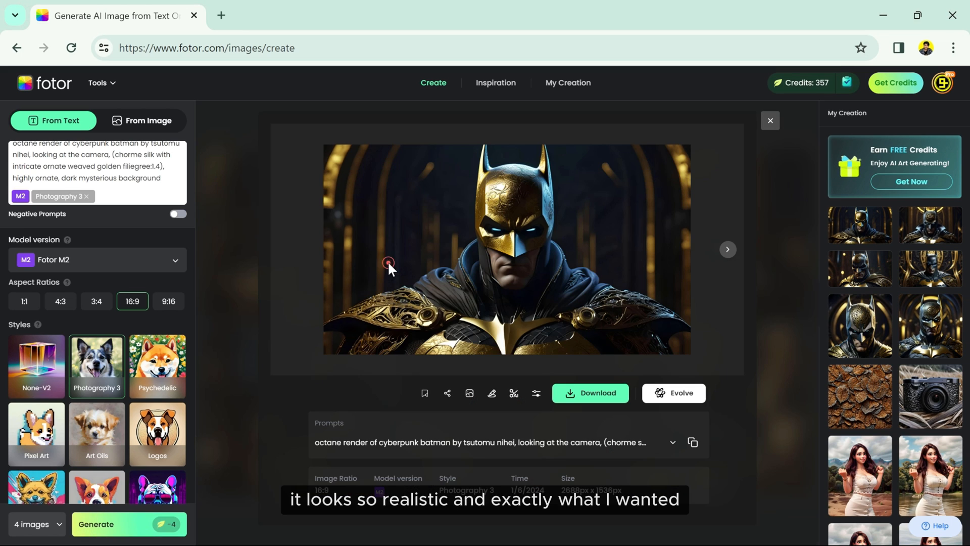
left_click(727, 249)
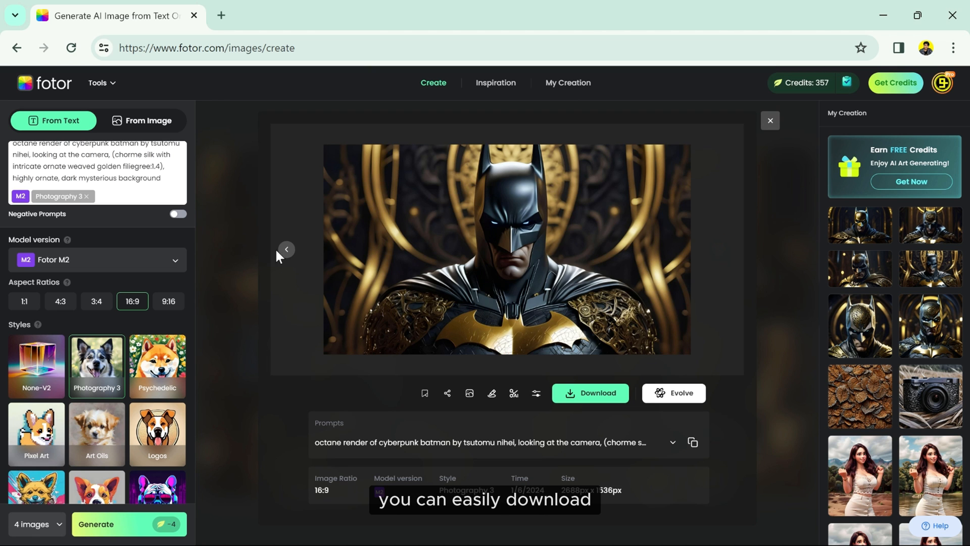
left_click(286, 249)
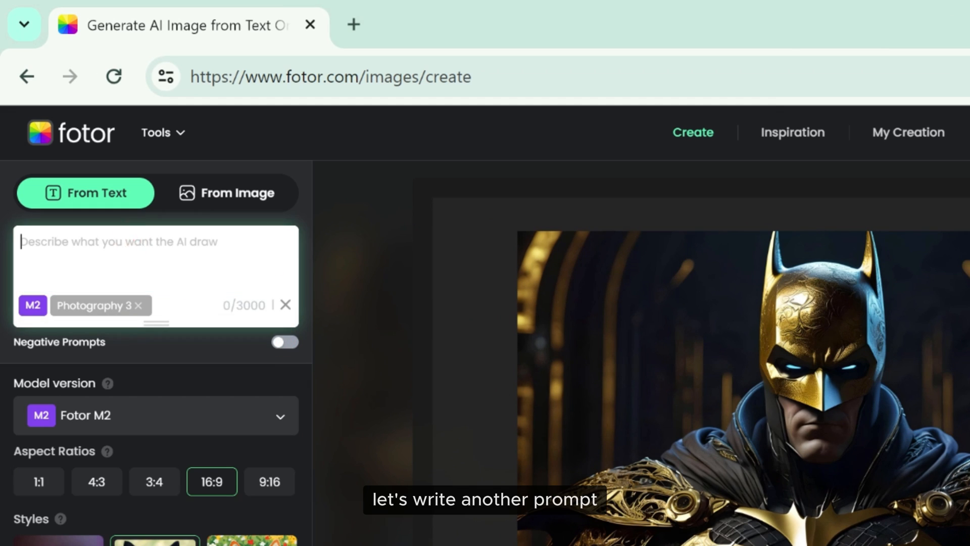
Step: Generate 'cat head anthropomorphic humanoid body... captain america' images with a human-face negative prompt
type("cat head anthropomorphic humanoid body, movie poster, captain america character with shield, high detail, hyper realistic, octane rendering. --ar 4:5")
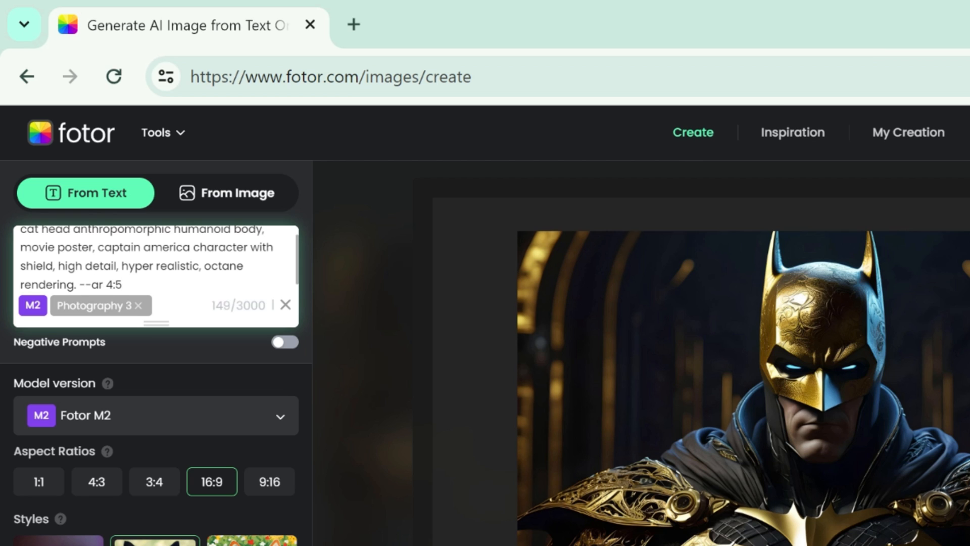
left_click(284, 341)
type("no people, girls, men")
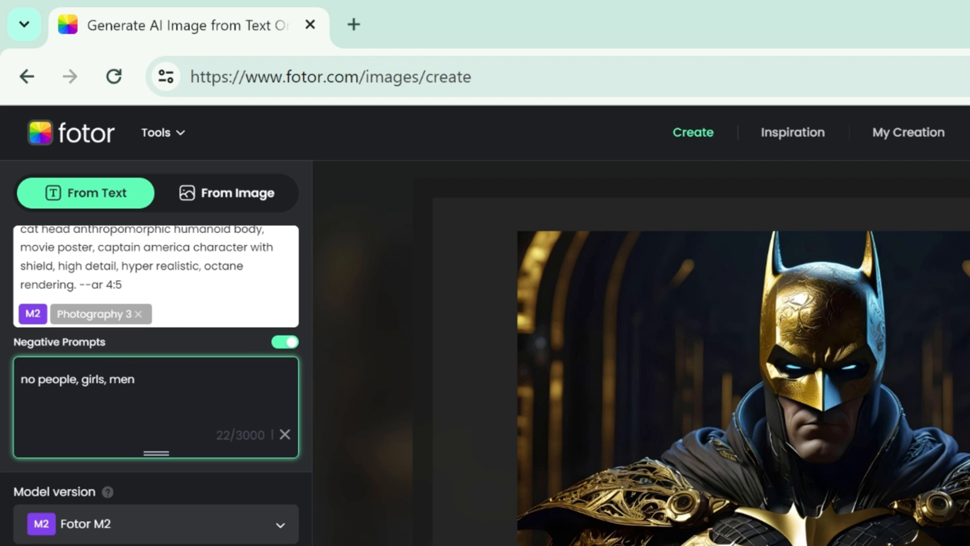
type(", human face")
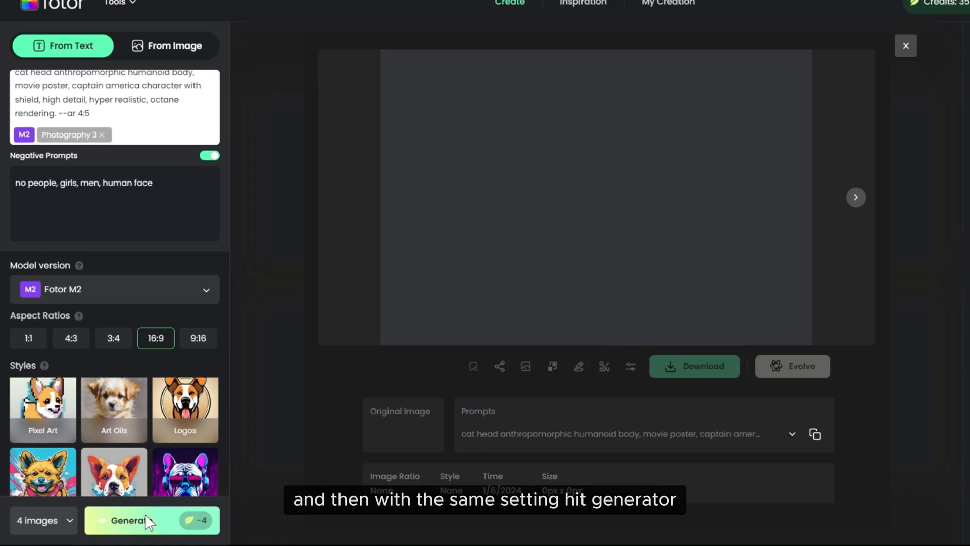
left_click(136, 519)
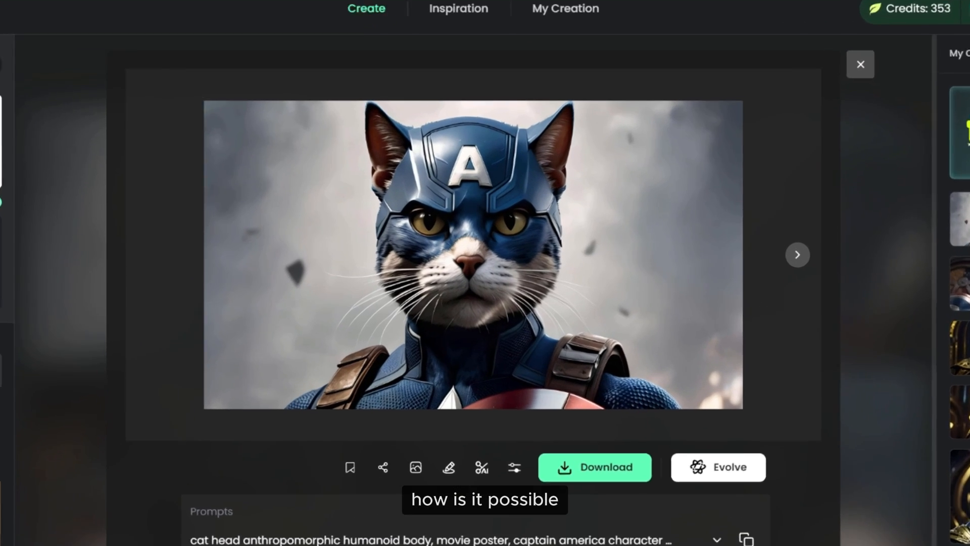
Step: Browse through the generated Captain America cat images
left_click(797, 255)
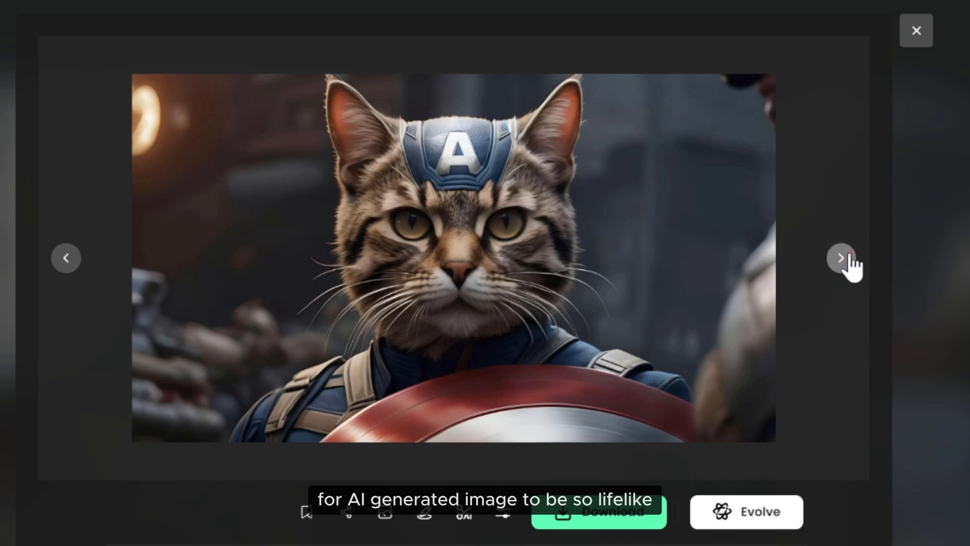
left_click(841, 258)
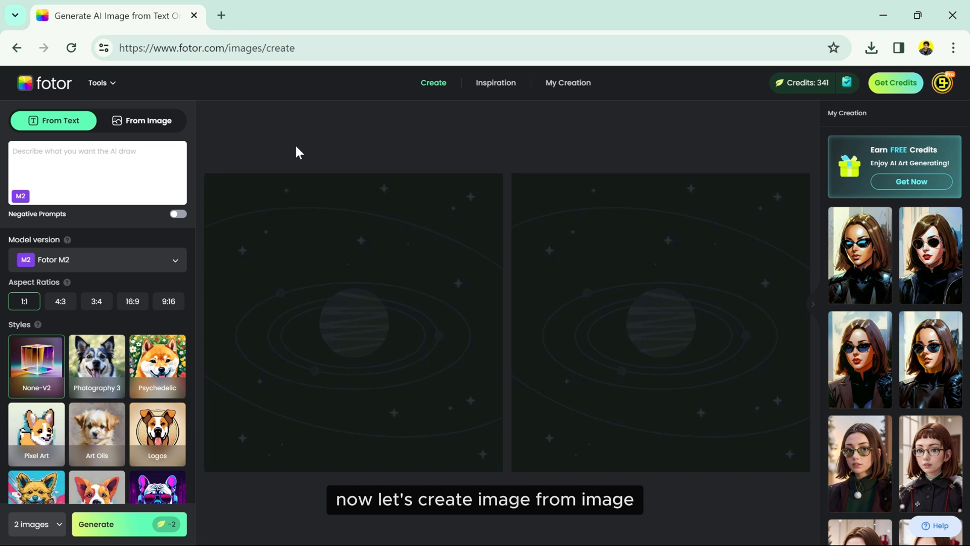
Step: Load the bearded man's portrait in From Image and choose the Disney 2 style
left_click(147, 120)
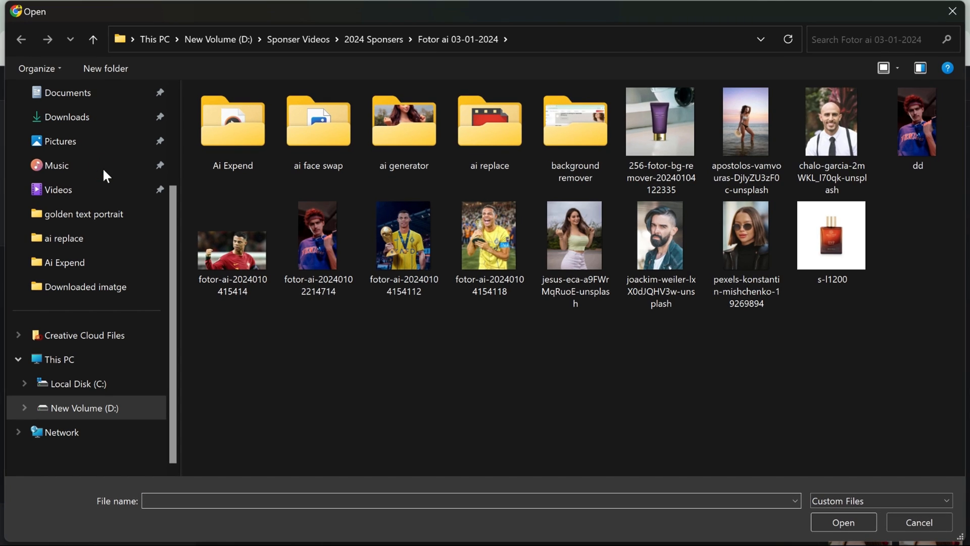
left_click(659, 233)
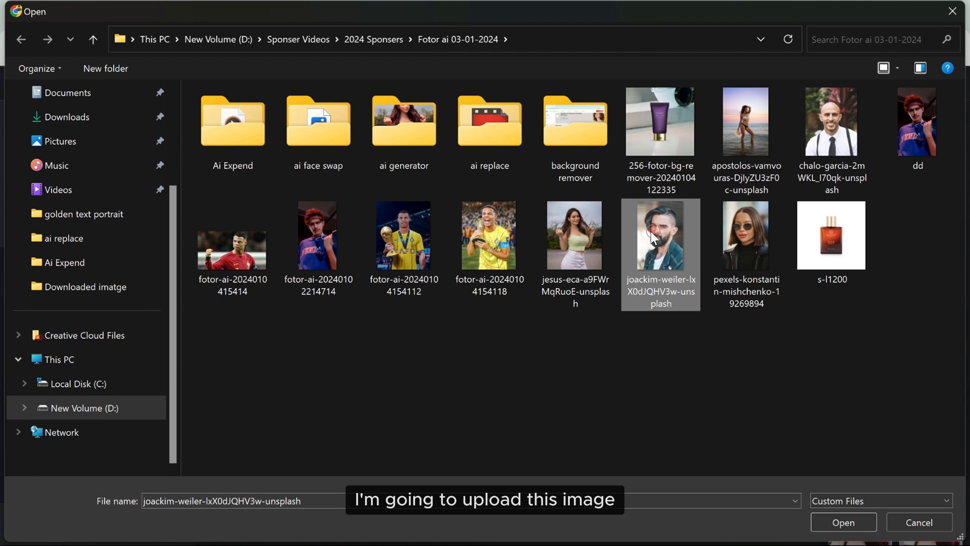
left_click(842, 521)
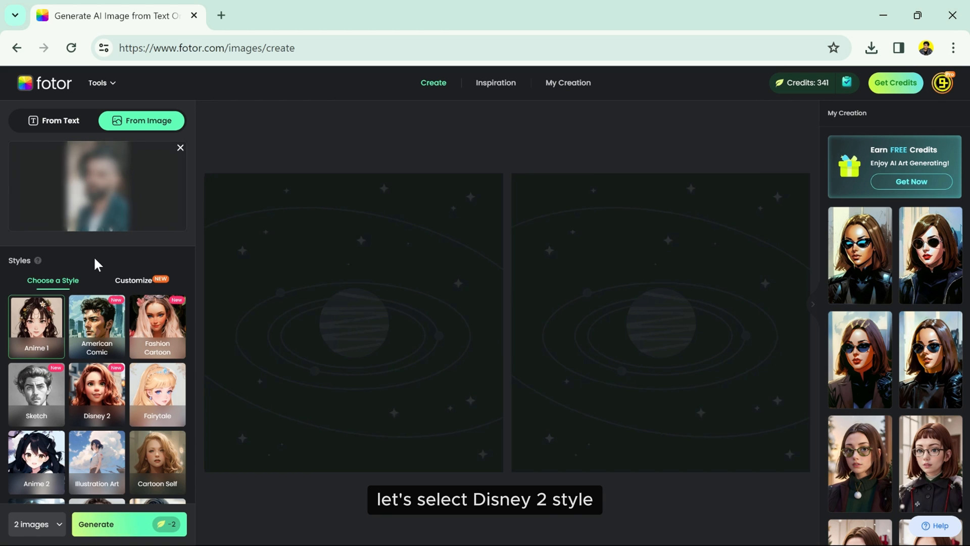
left_click(97, 394)
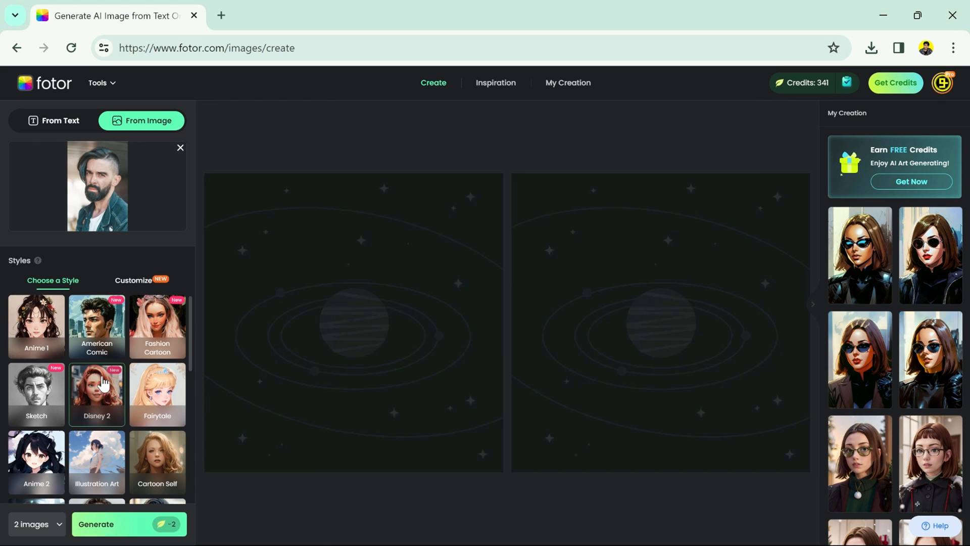
Step: Raise Similarity to 57% and set the output to four images
scroll("down", 3)
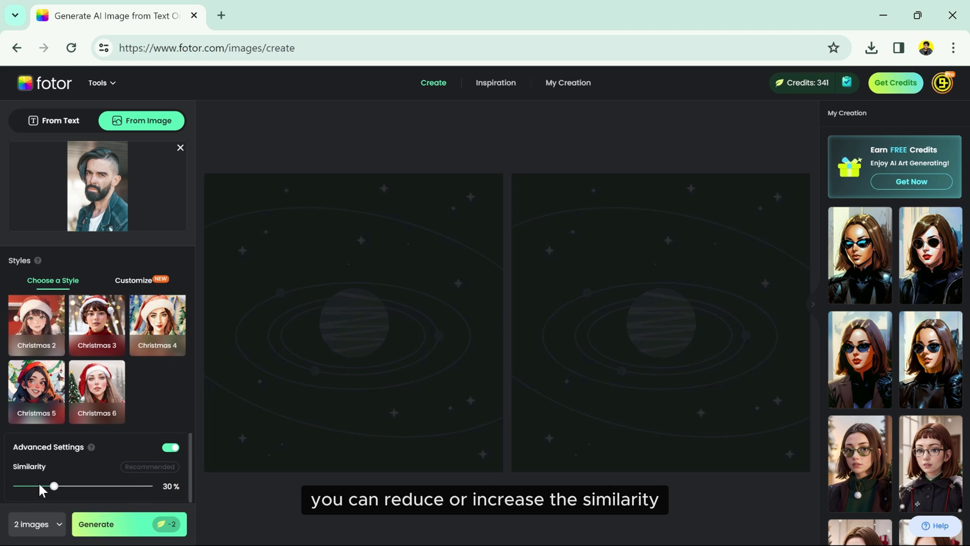
left_click_drag(54, 486, 80, 486)
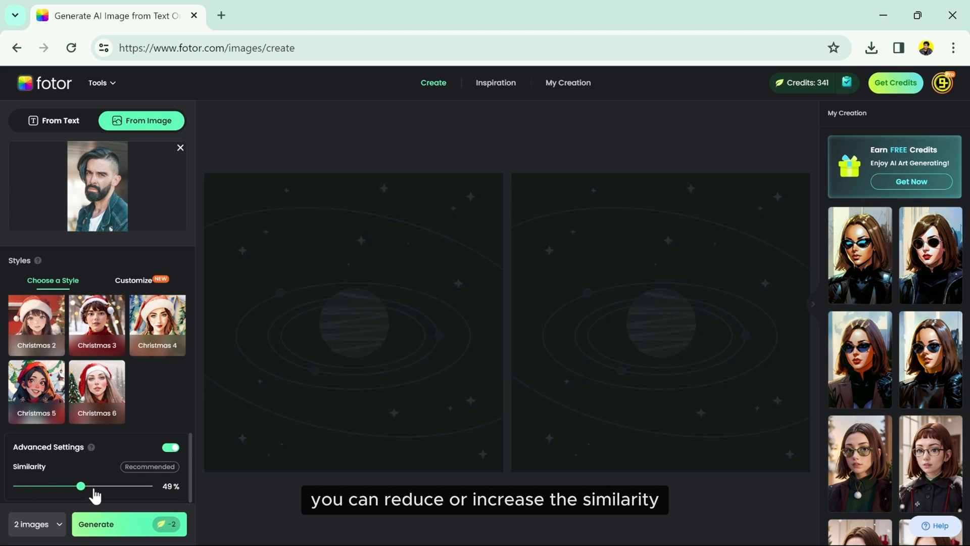
left_click_drag(79, 486, 92, 485)
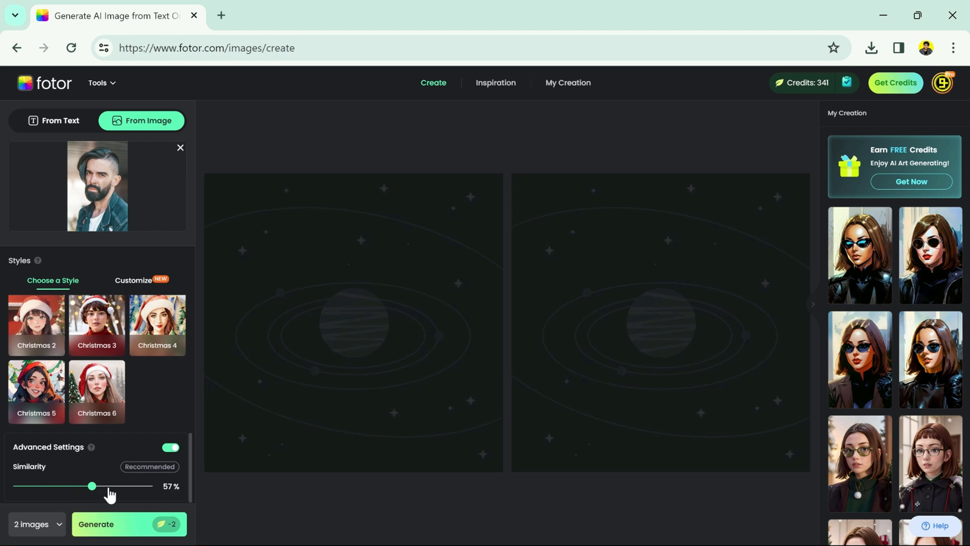
left_click(32, 523)
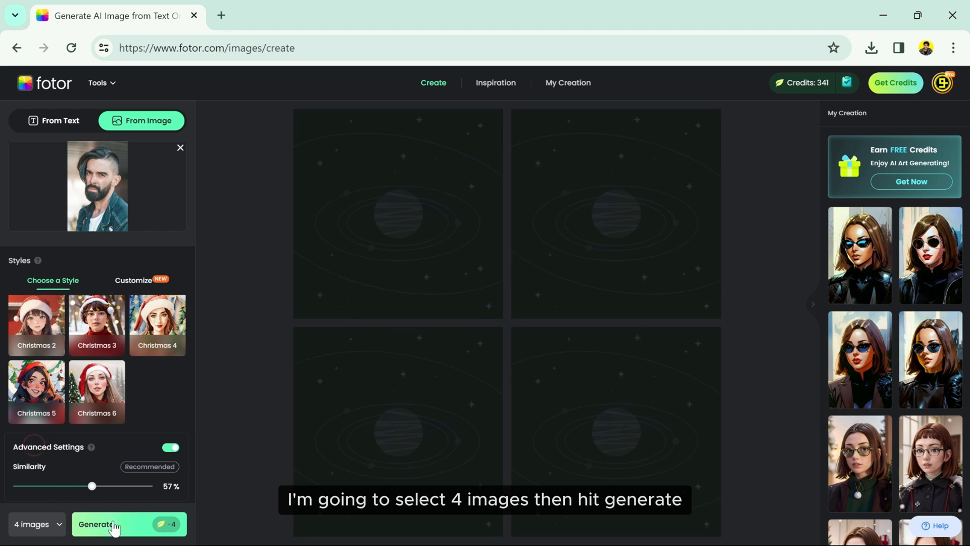
Step: Generate the Disney-style cartoon portraits and browse them in the enlarged preview
left_click(111, 524)
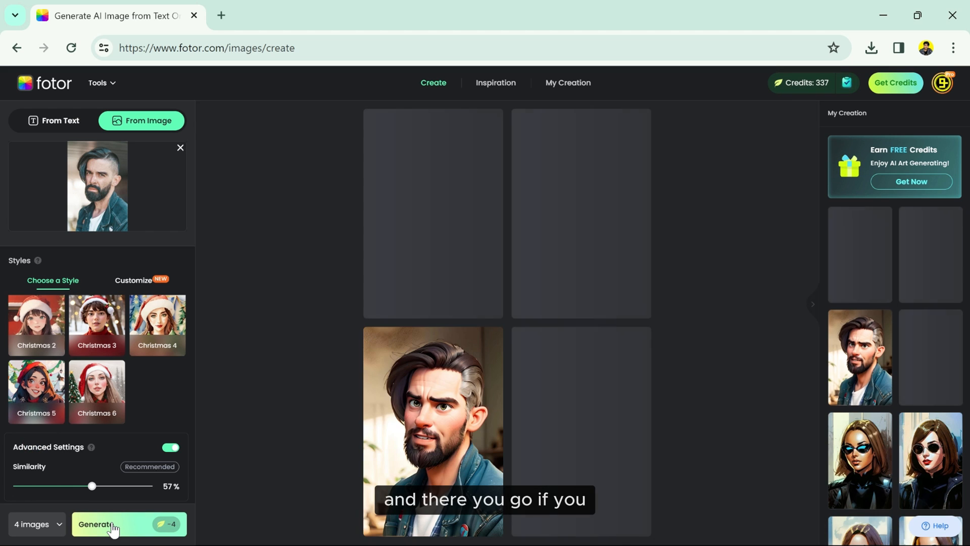
left_click(117, 524)
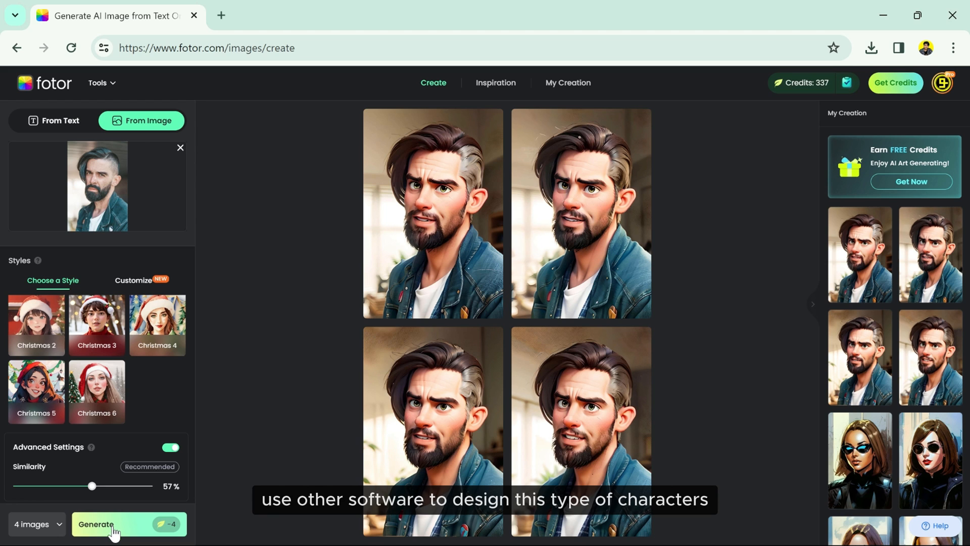
left_click(432, 212)
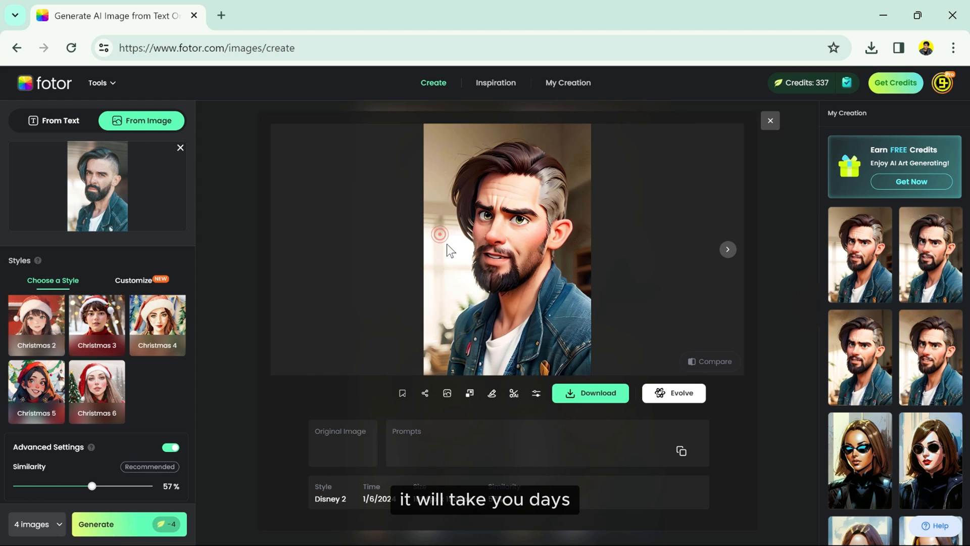
left_click(727, 249)
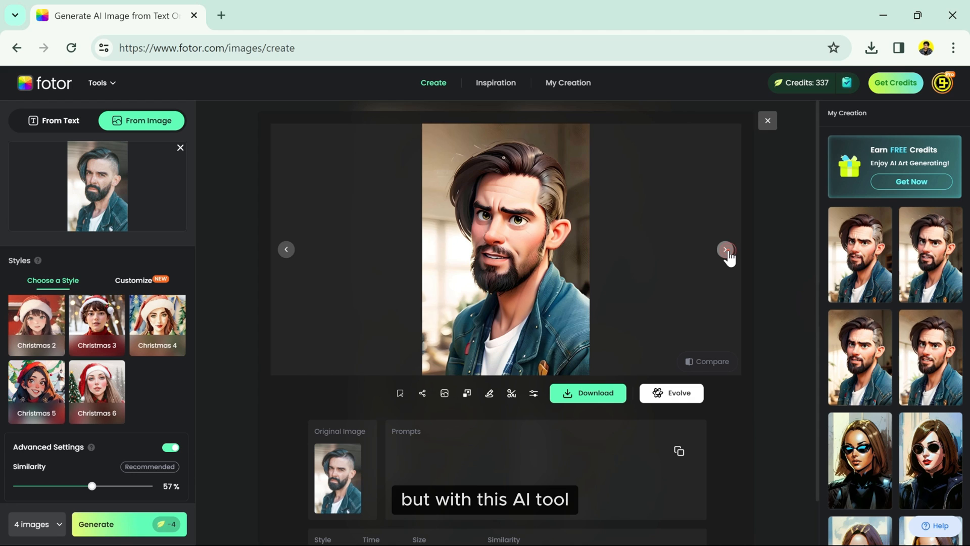
left_click(726, 250)
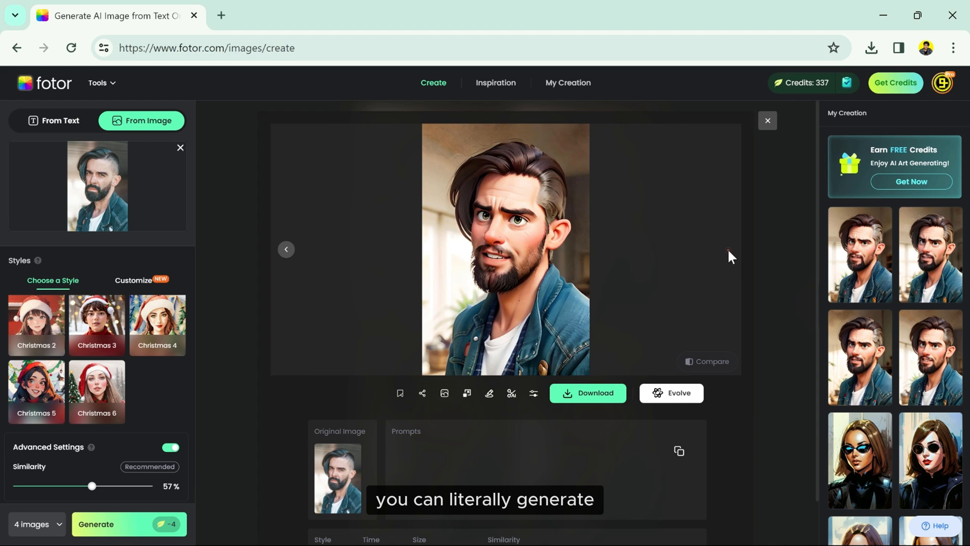
mouse_move(467, 241)
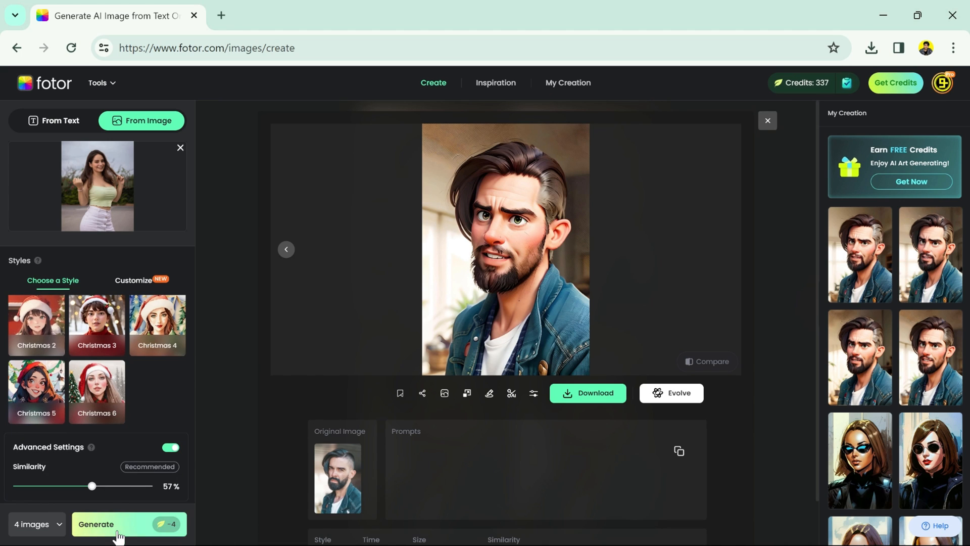
Step: Generate the Zombie-style versions of the woman's photo
left_click(111, 525)
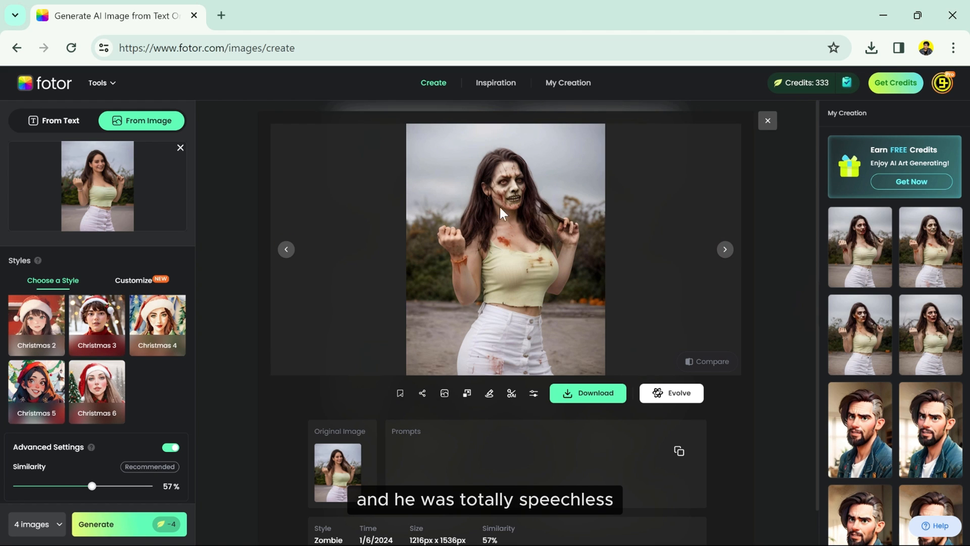
mouse_move(529, 229)
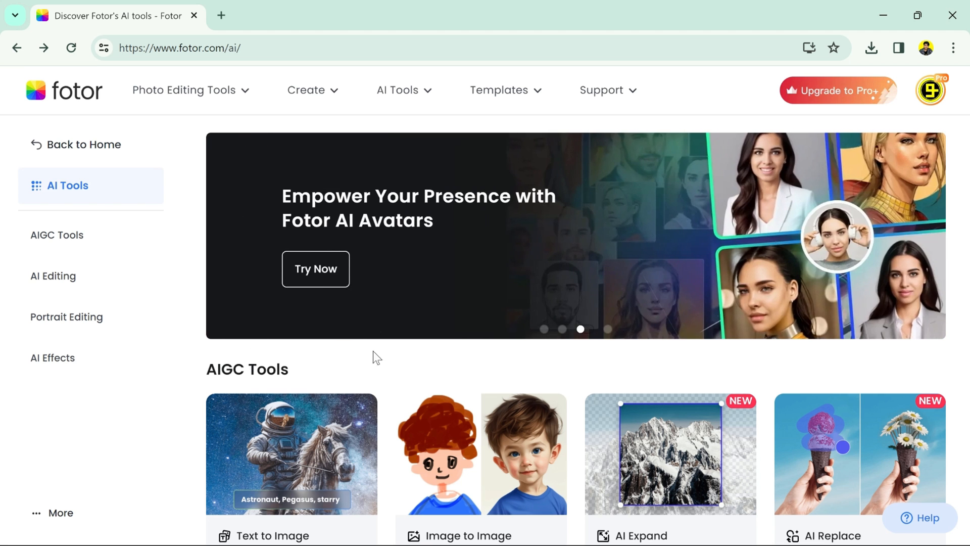
Step: In Face Swap, load the footballer photo, add the young man's face, and start swapping
scroll("down", 3)
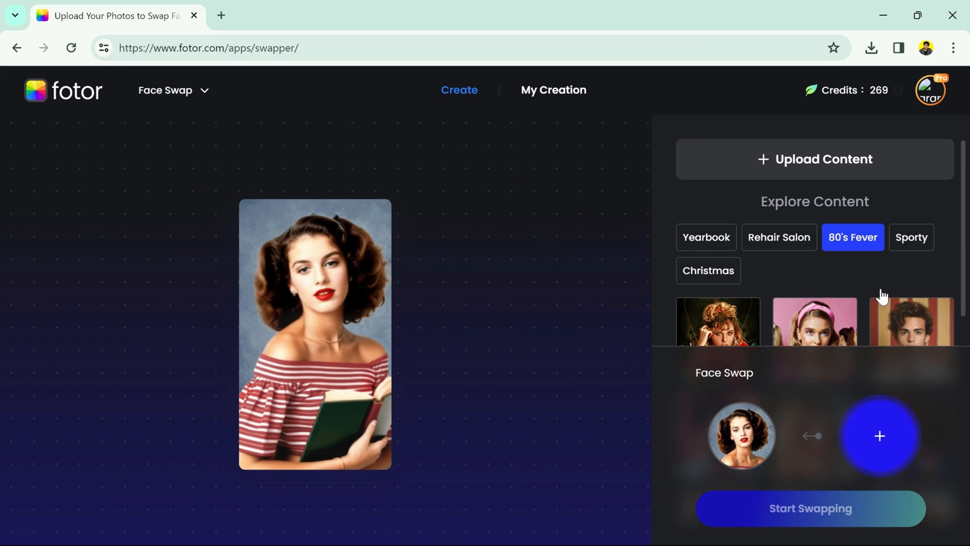
left_click(814, 159)
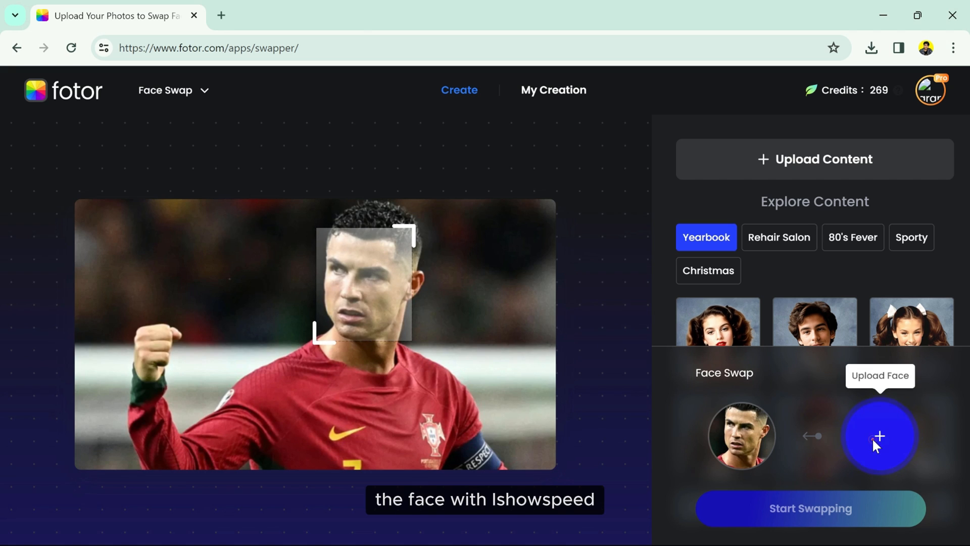
left_click(879, 435)
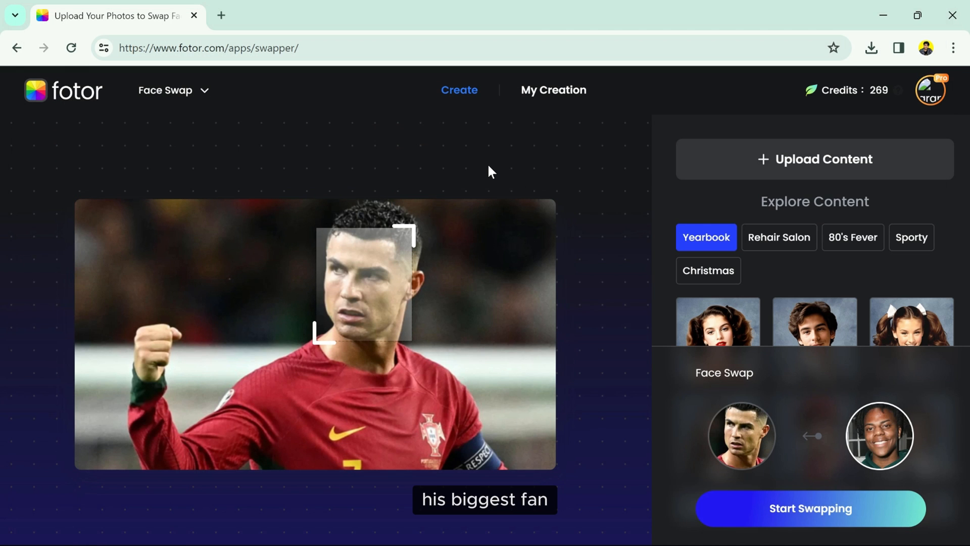
left_click(809, 509)
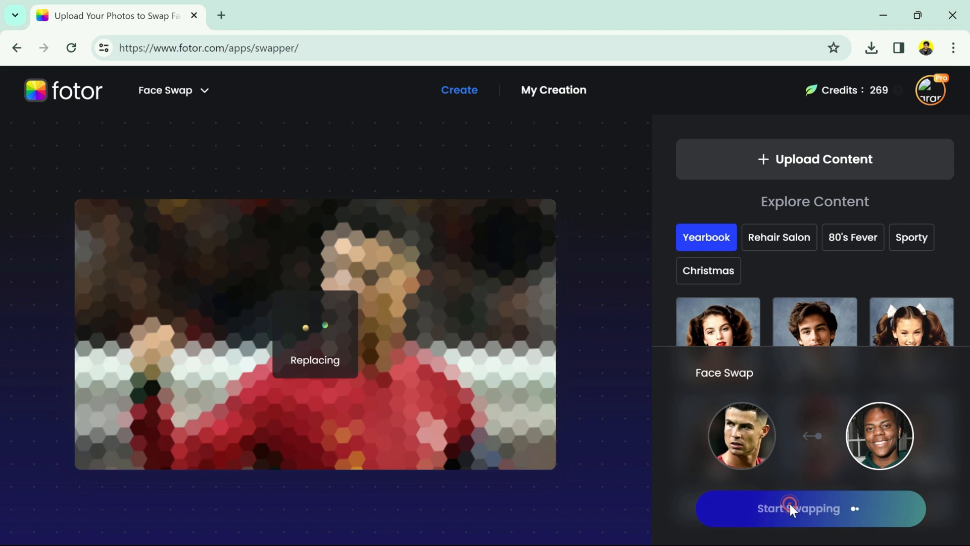
left_click(797, 508)
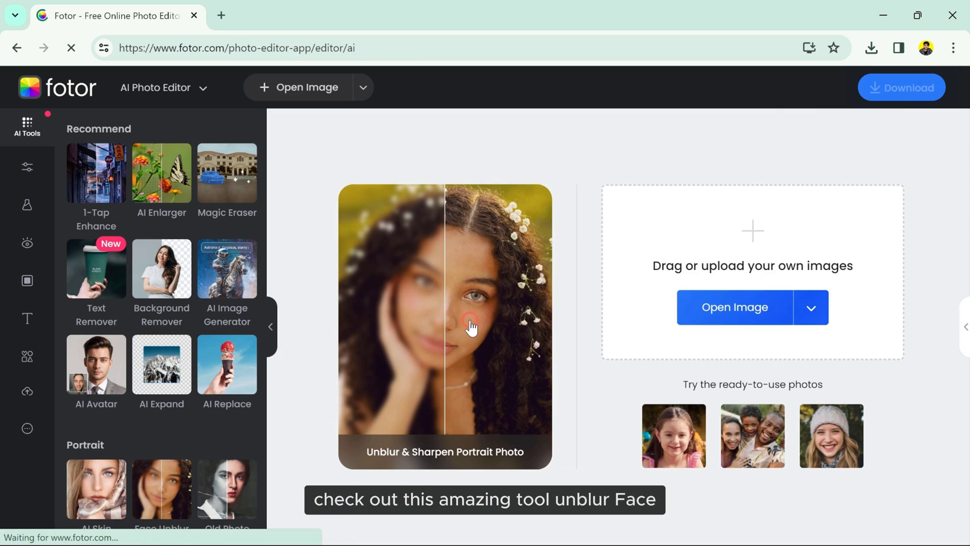
Step: Upload the blurry headband portrait to Face Unblur for processing
left_click(735, 307)
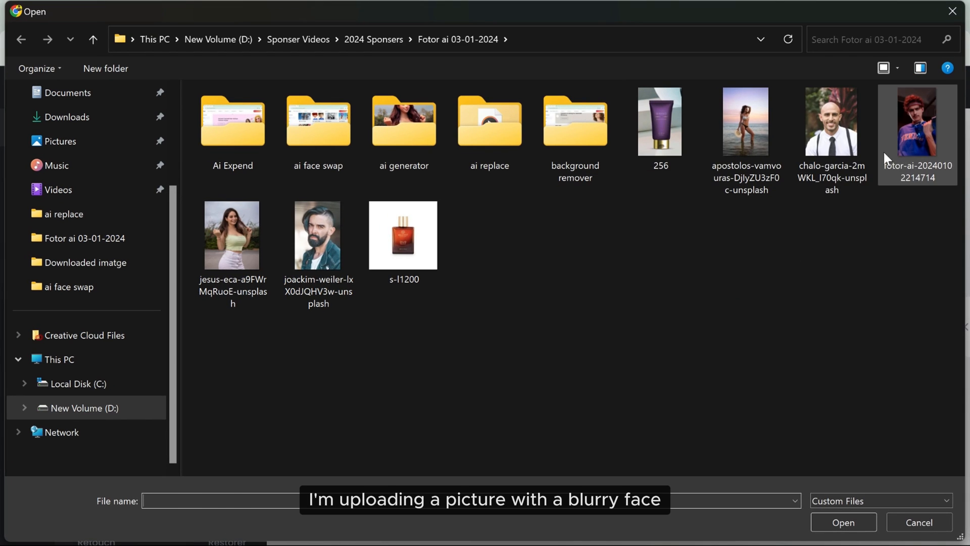
left_click(842, 522)
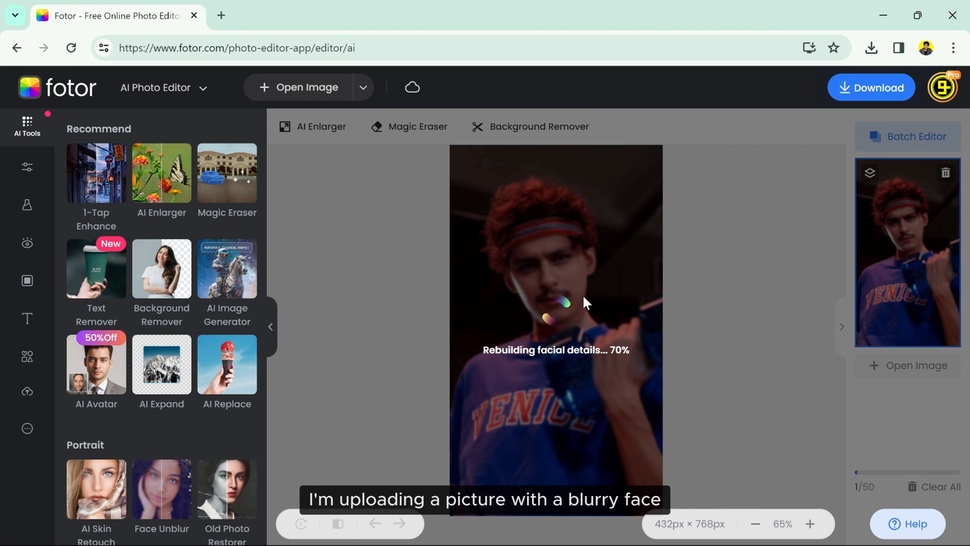
left_click(162, 489)
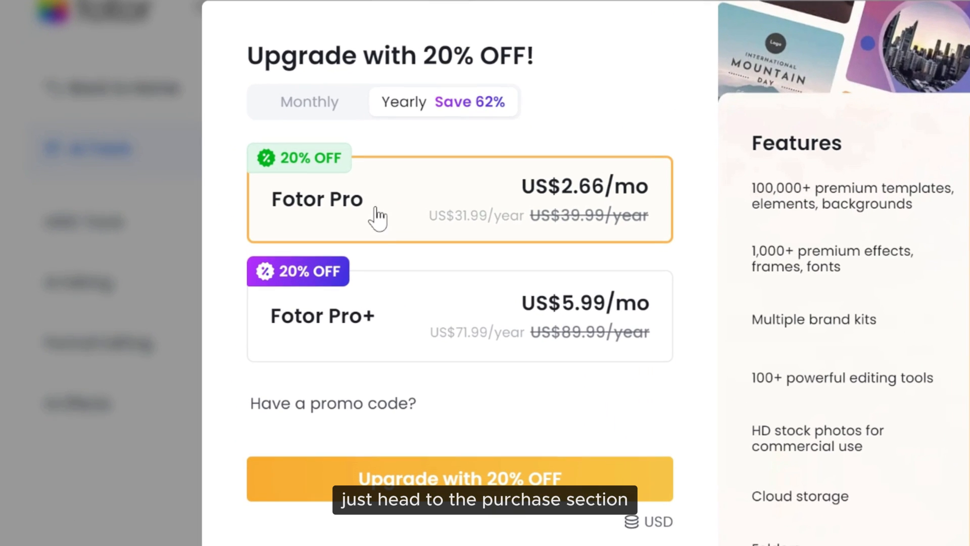
Step: Verify promo code 'fotorai' so Pro and Pro+ show 30% off
left_click(332, 403)
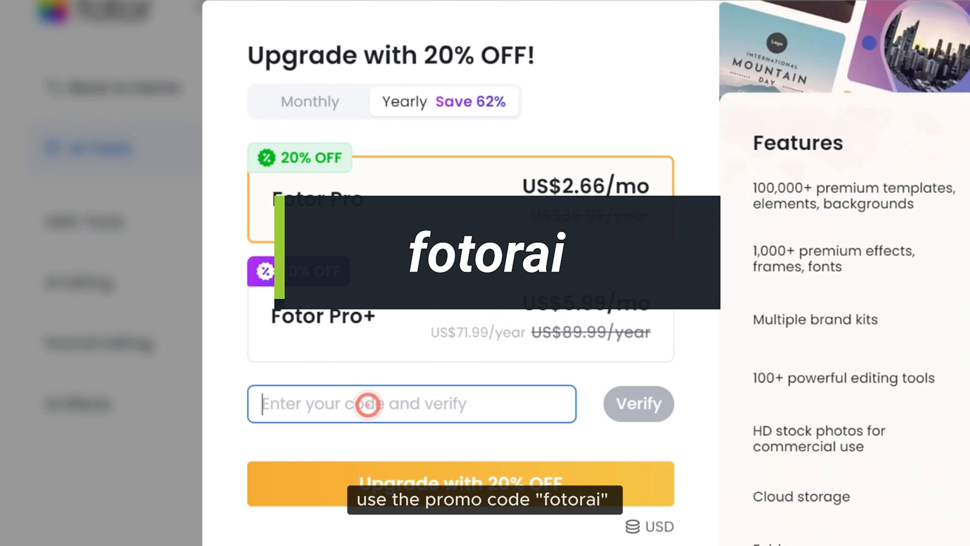
type("fotorai")
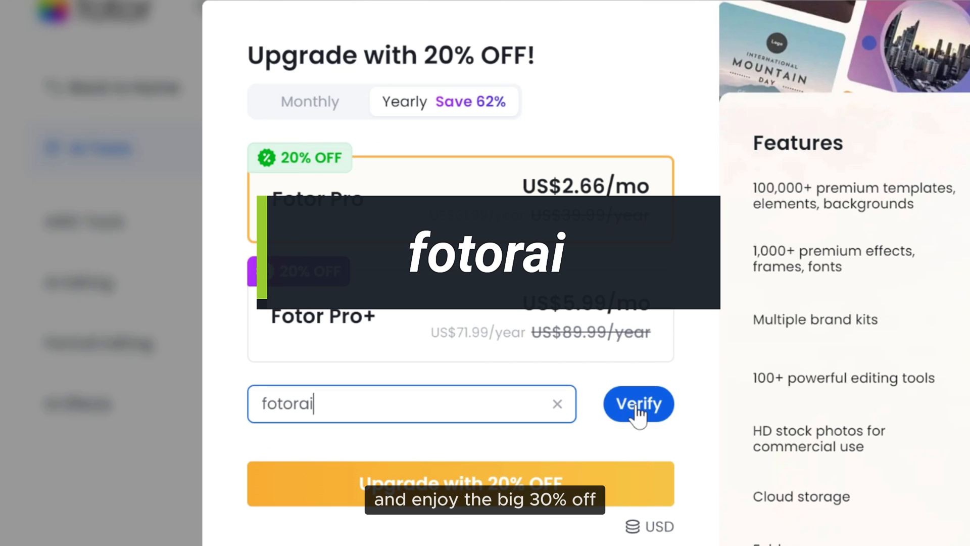
left_click(637, 403)
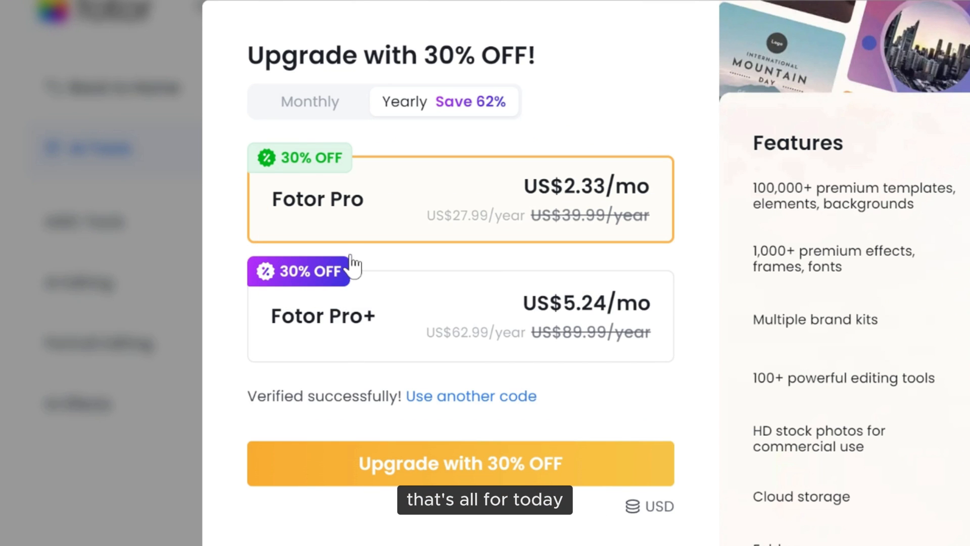